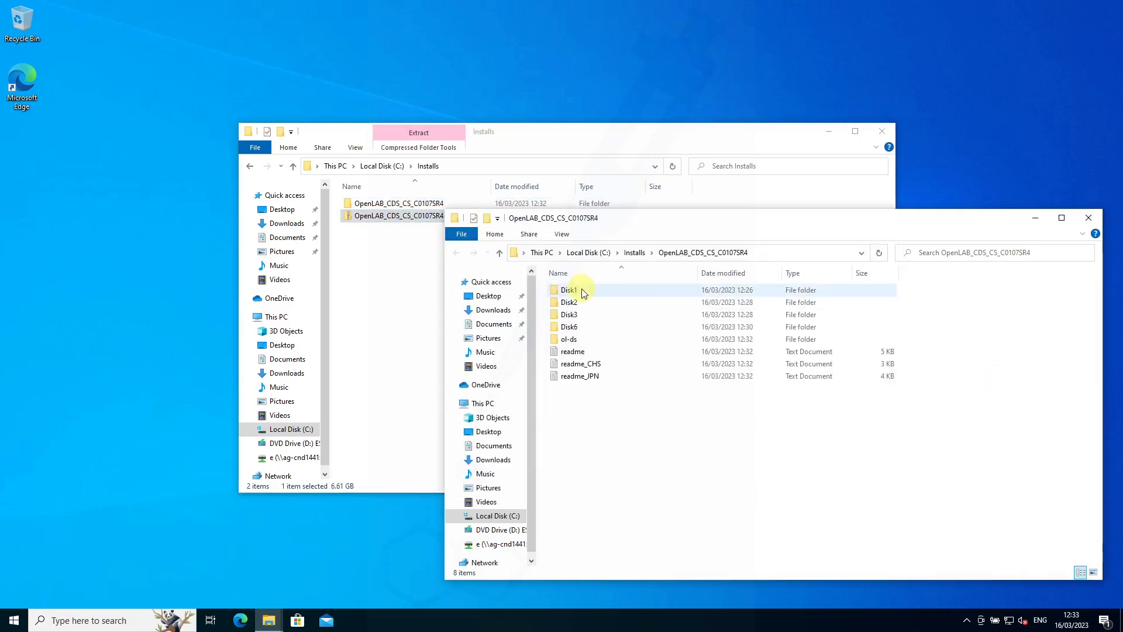
# Step: Open the Disk1 folder and run the OpenLAB CDS setup batch file
pyautogui.doubleClick(569, 290)
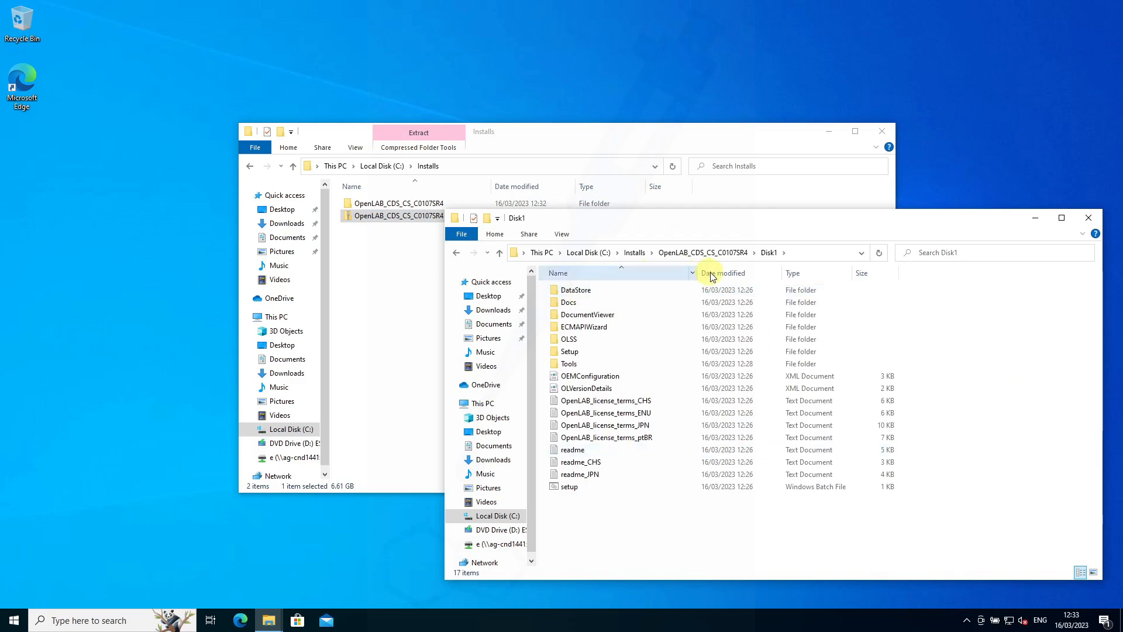
pyautogui.click(569, 486)
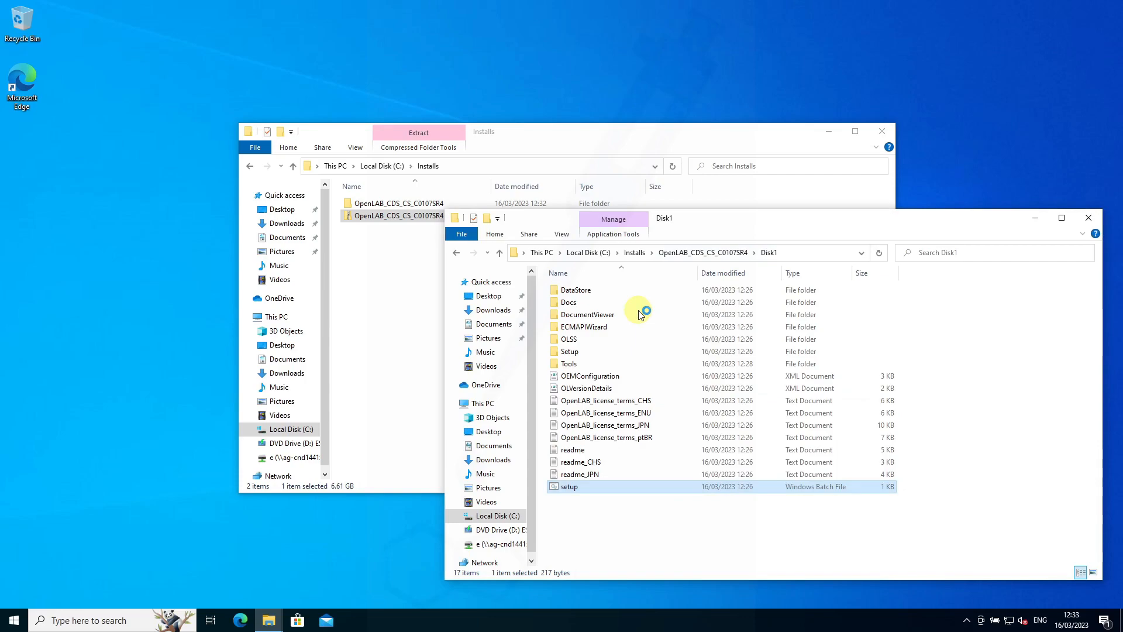
pyautogui.doubleClick(568, 486)
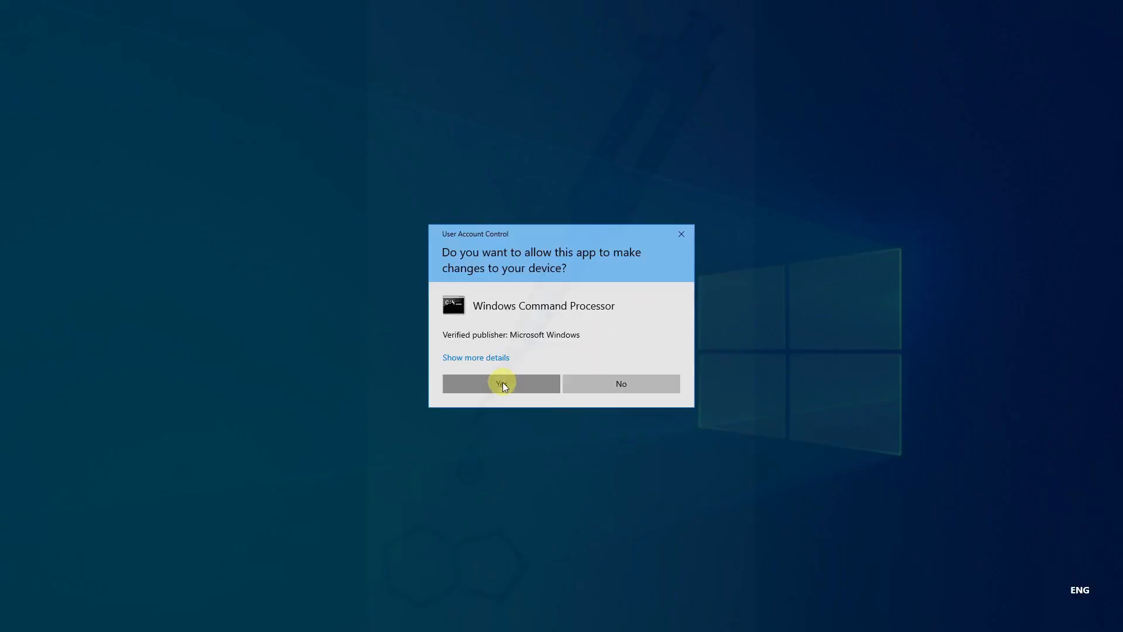
# Step: Allow the setup script, inspect .NET Framework 3.5 in Windows Features, and cancel unchanged
pyautogui.click(501, 383)
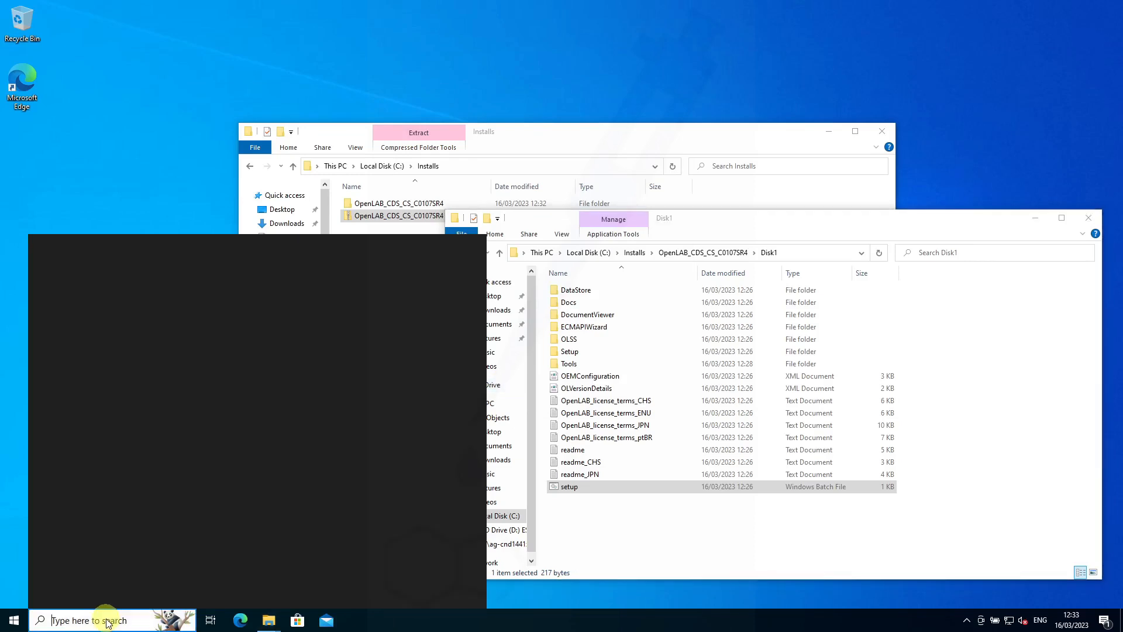
pyautogui.write('feature')
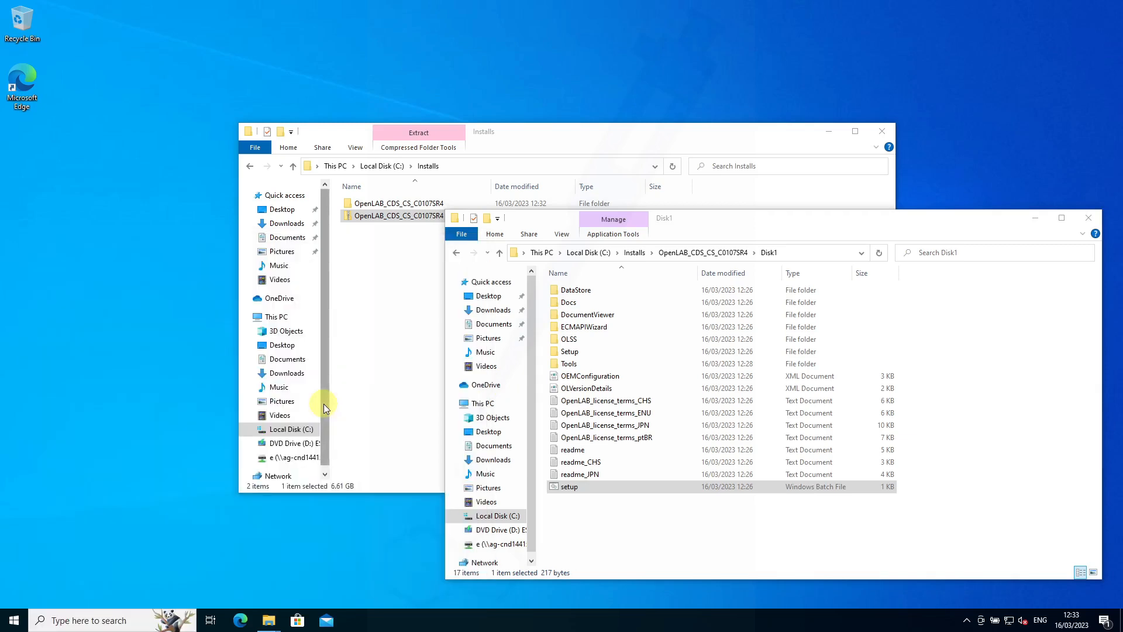
pyautogui.doubleClick(568, 487)
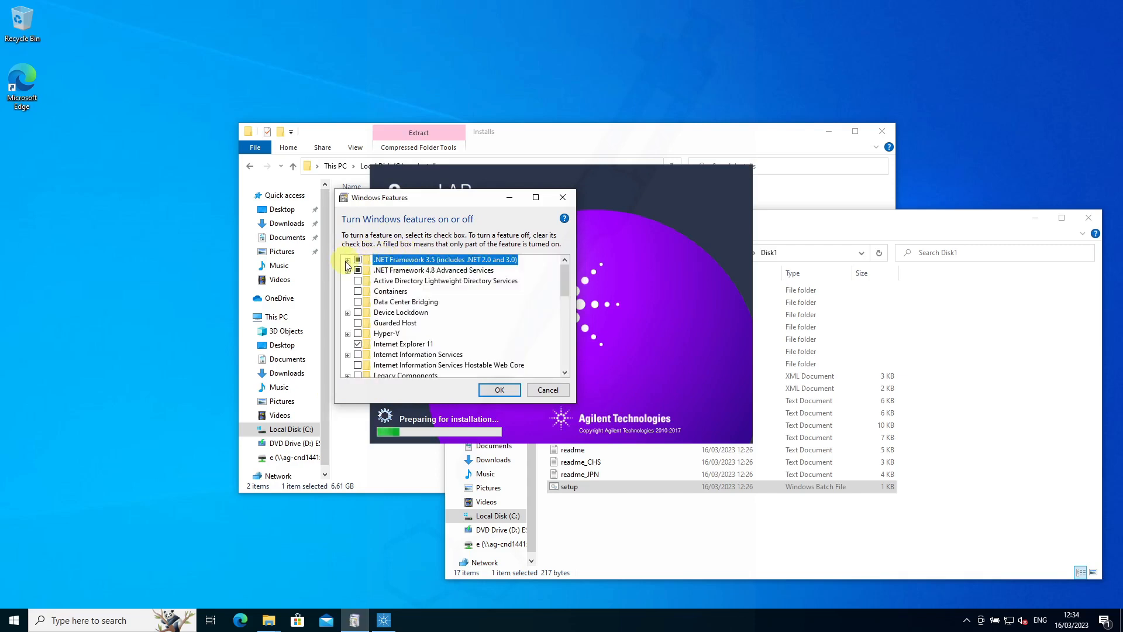
pyautogui.click(348, 259)
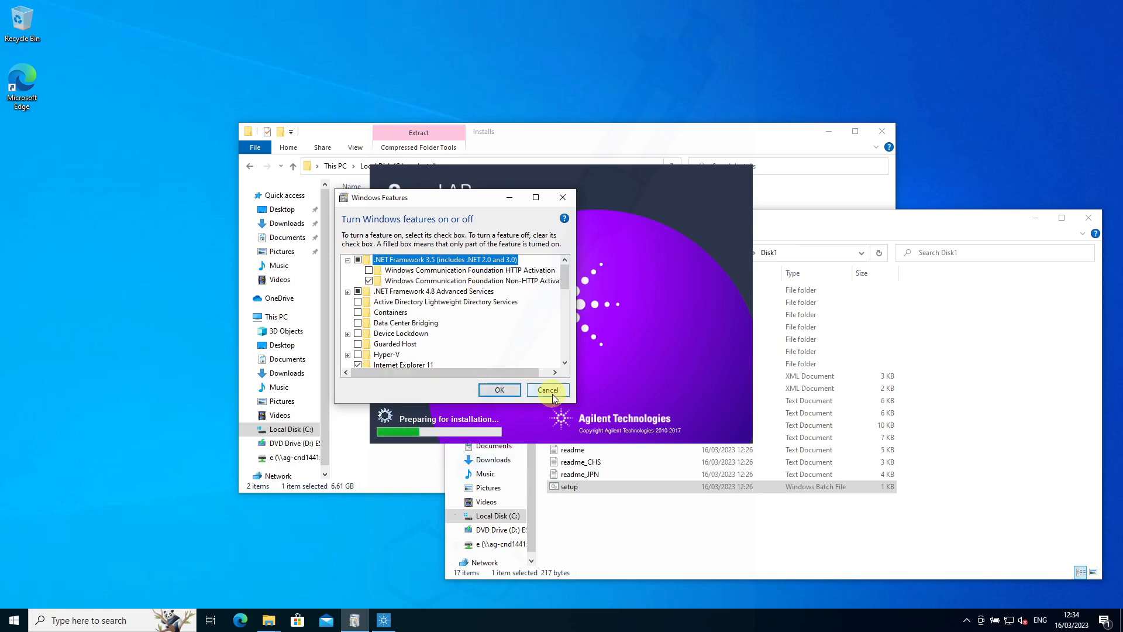
pyautogui.click(546, 390)
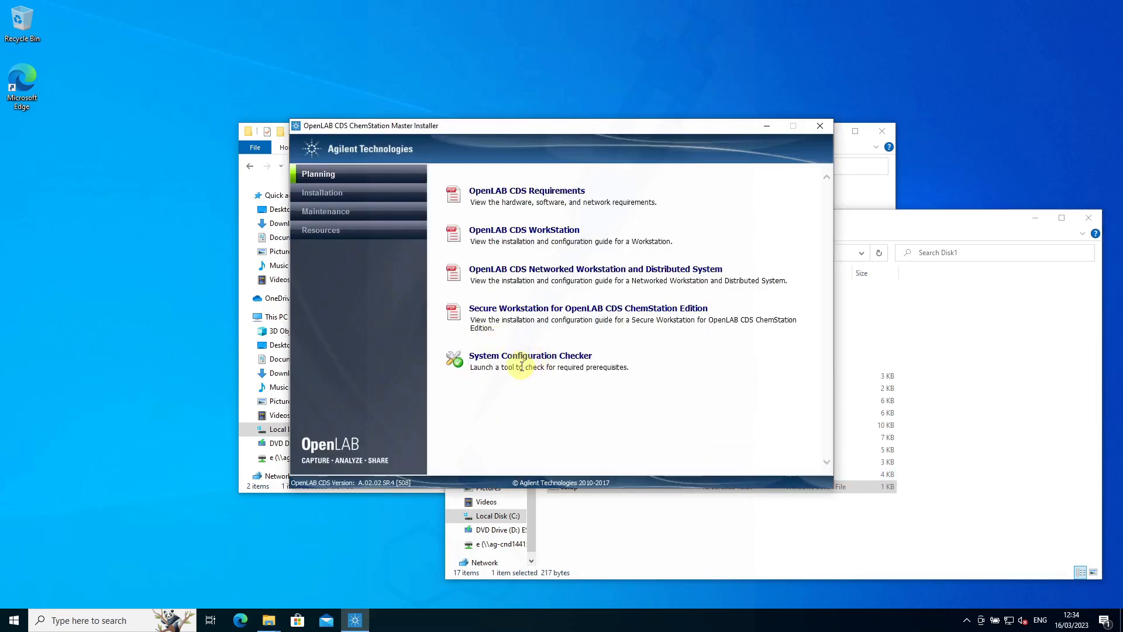
pyautogui.moveTo(401, 216)
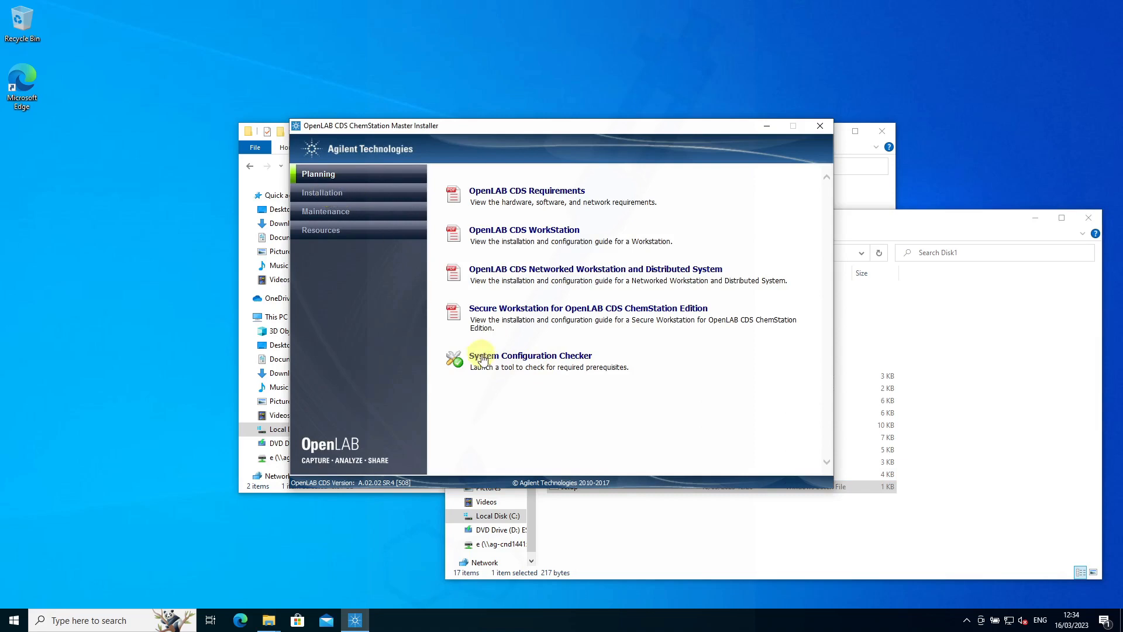
pyautogui.moveTo(486, 364)
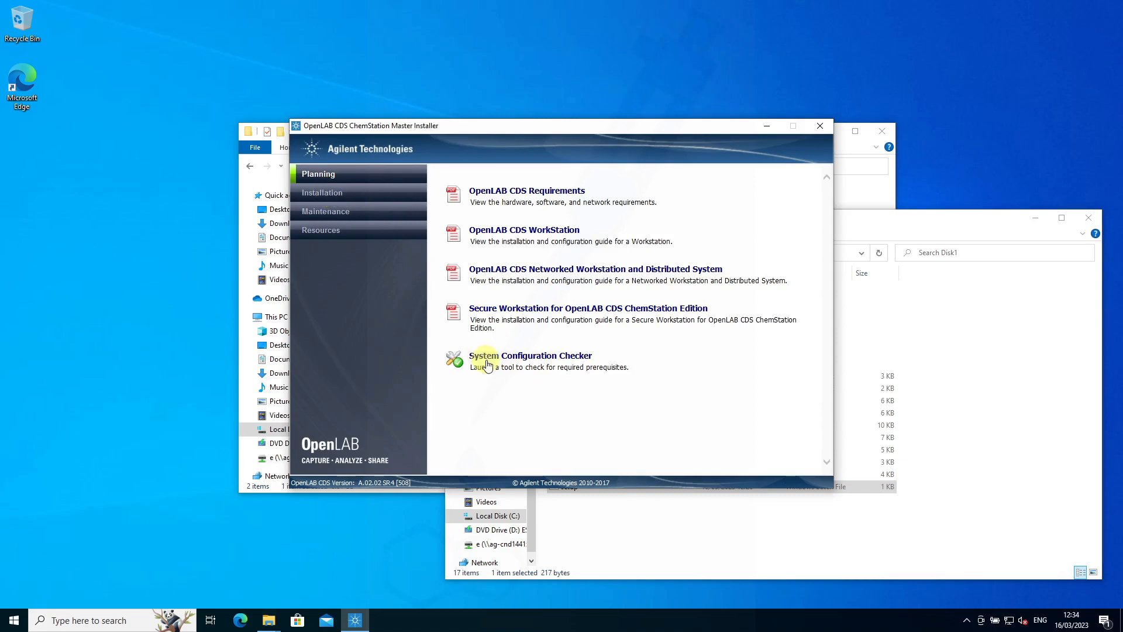
# Step: Switch the Master Installer to its Installation page
pyautogui.click(322, 192)
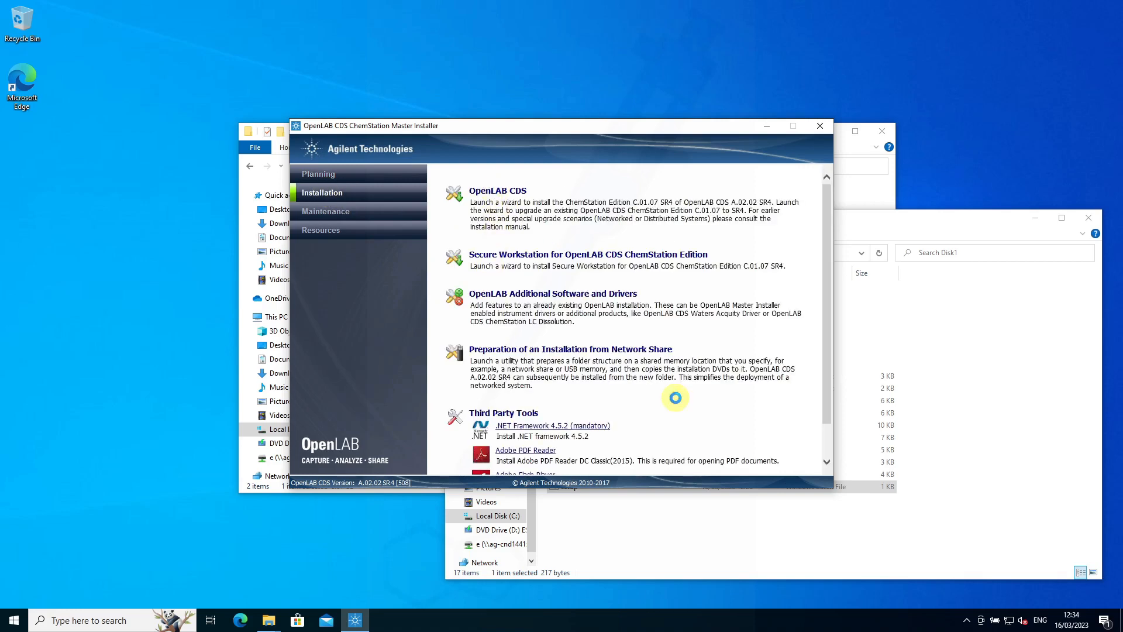
pyautogui.moveTo(678, 402)
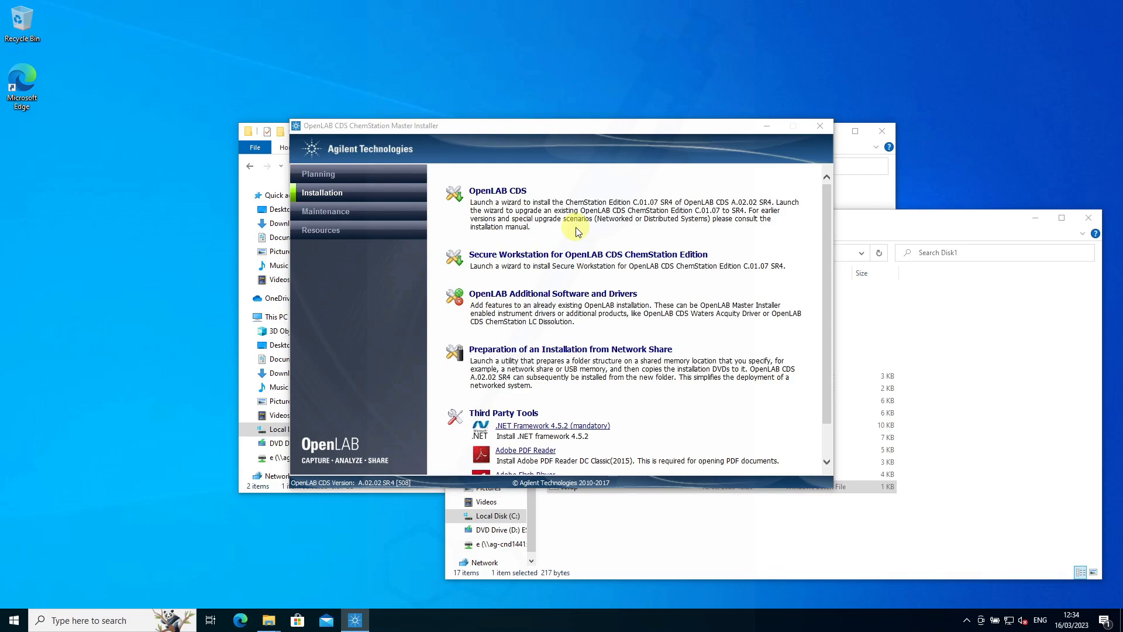
# Step: Accept the OpenLAB CDS license and choose Standalone Workstation, C:\Chem32, no central storage
pyautogui.click(497, 190)
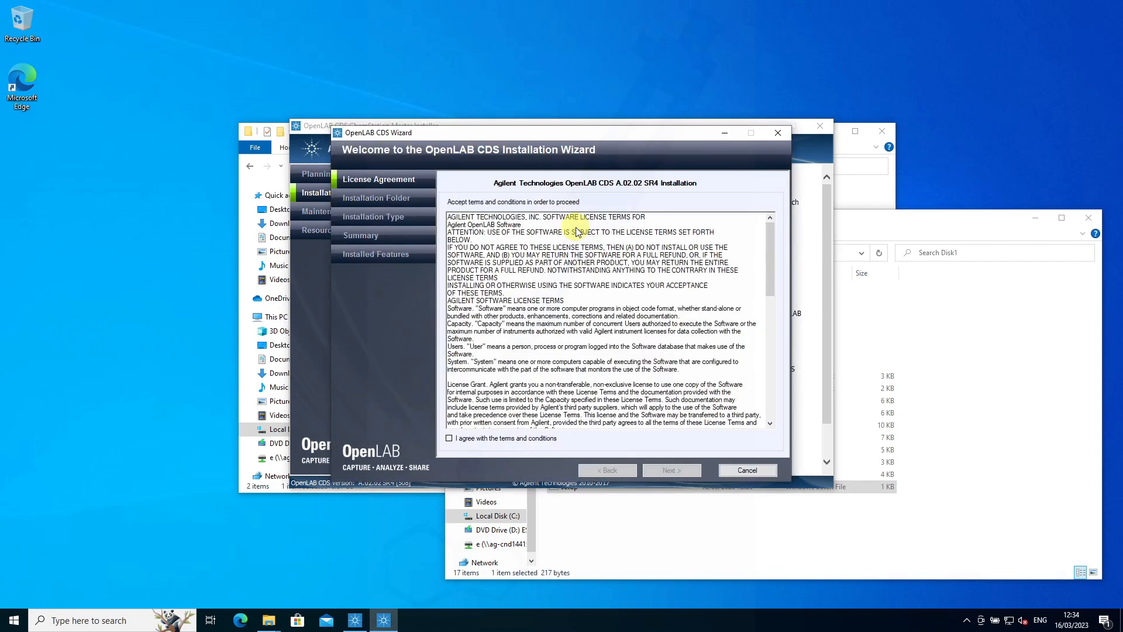
pyautogui.click(450, 437)
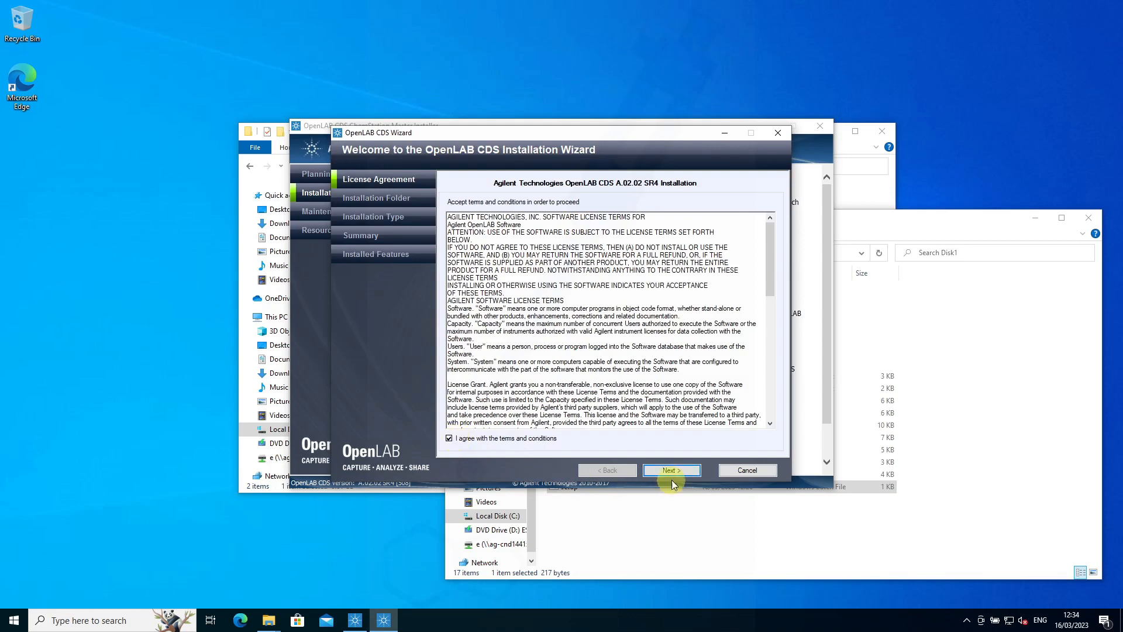
pyautogui.click(670, 469)
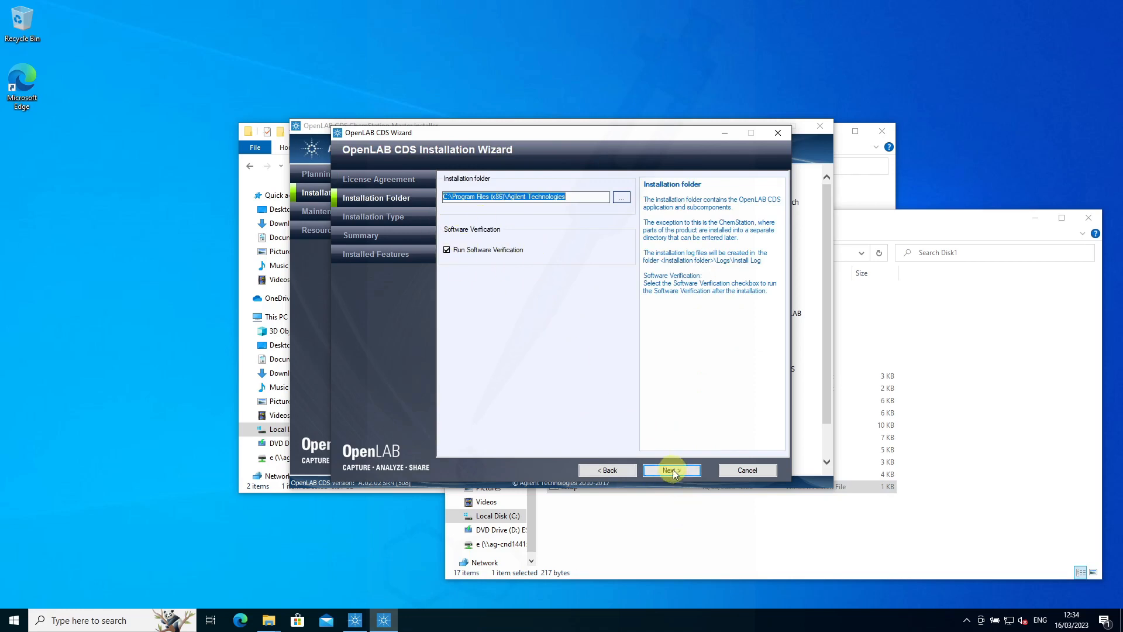
pyautogui.click(671, 470)
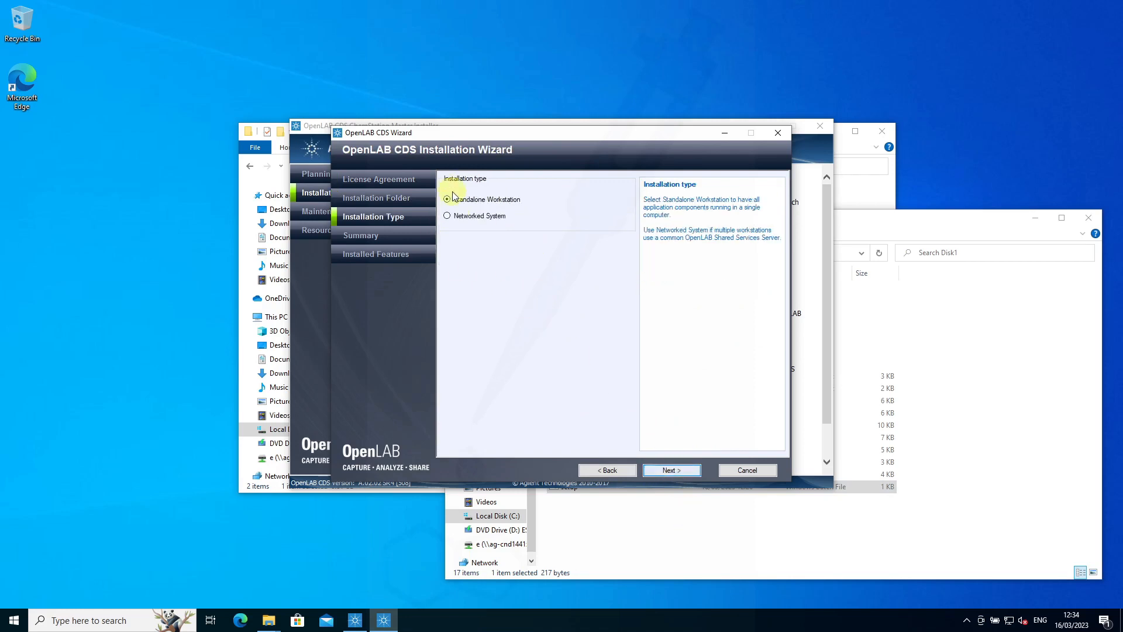
pyautogui.click(670, 469)
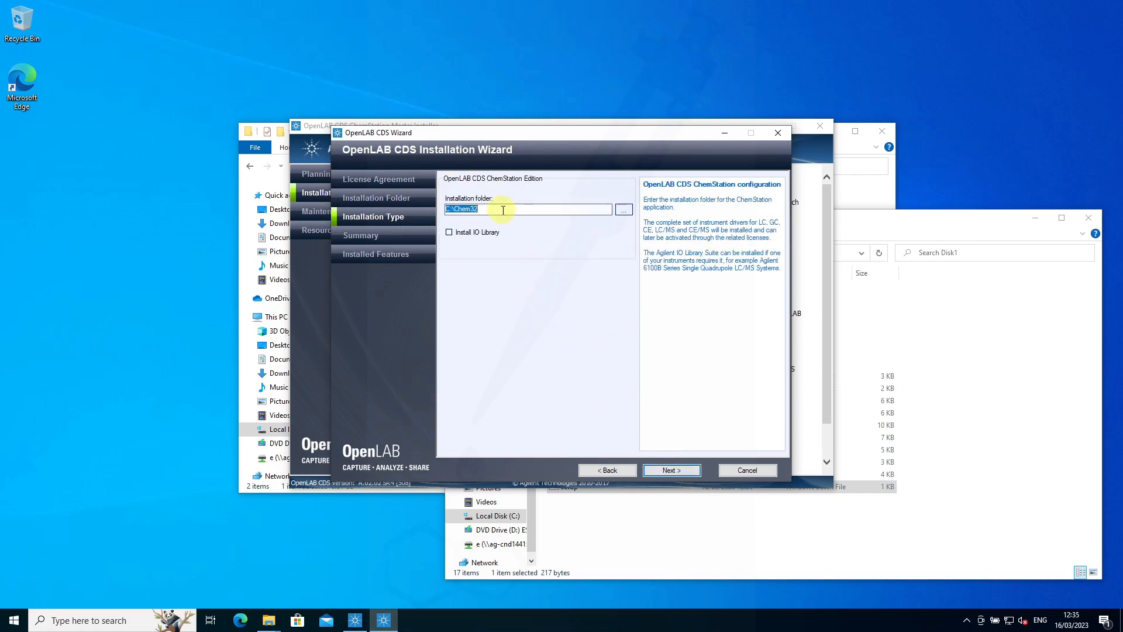
pyautogui.moveTo(654, 430)
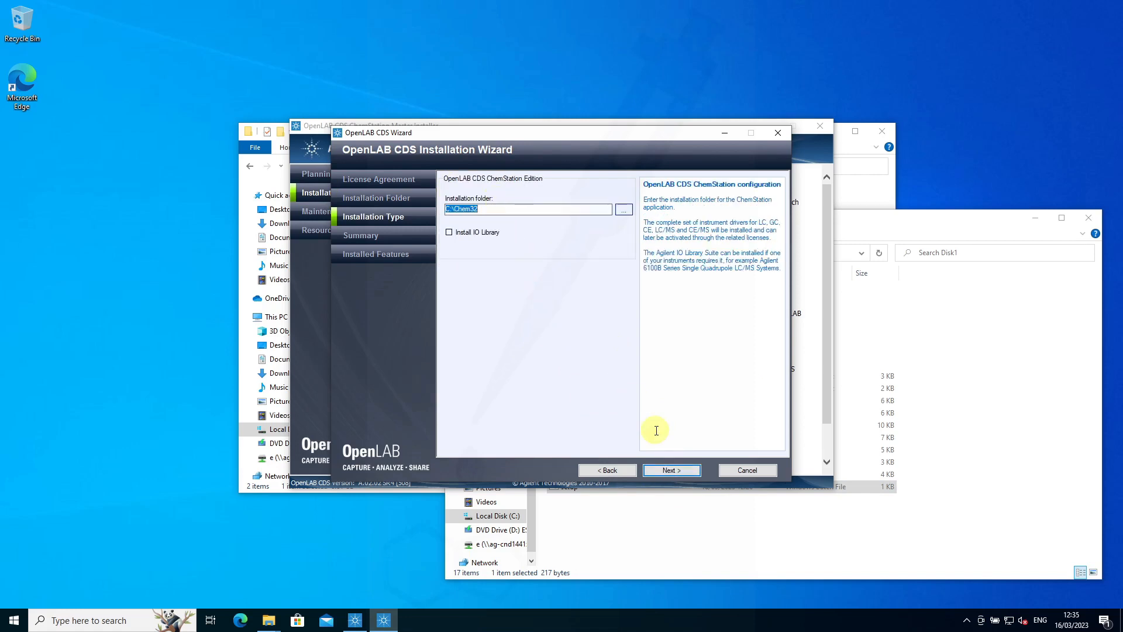
pyautogui.click(669, 470)
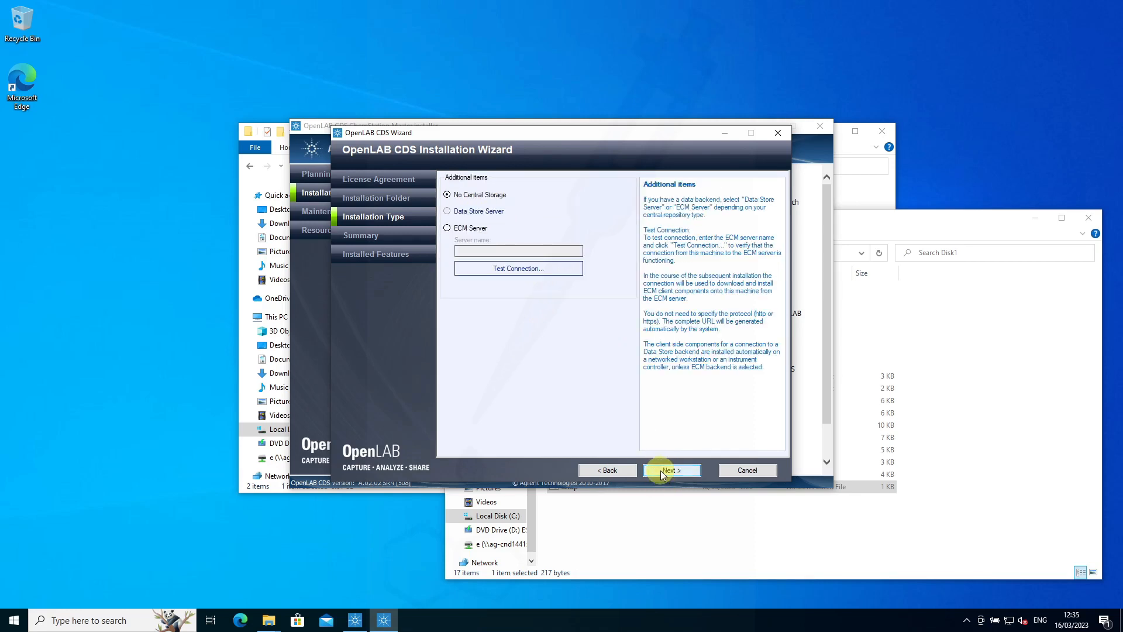
pyautogui.click(669, 469)
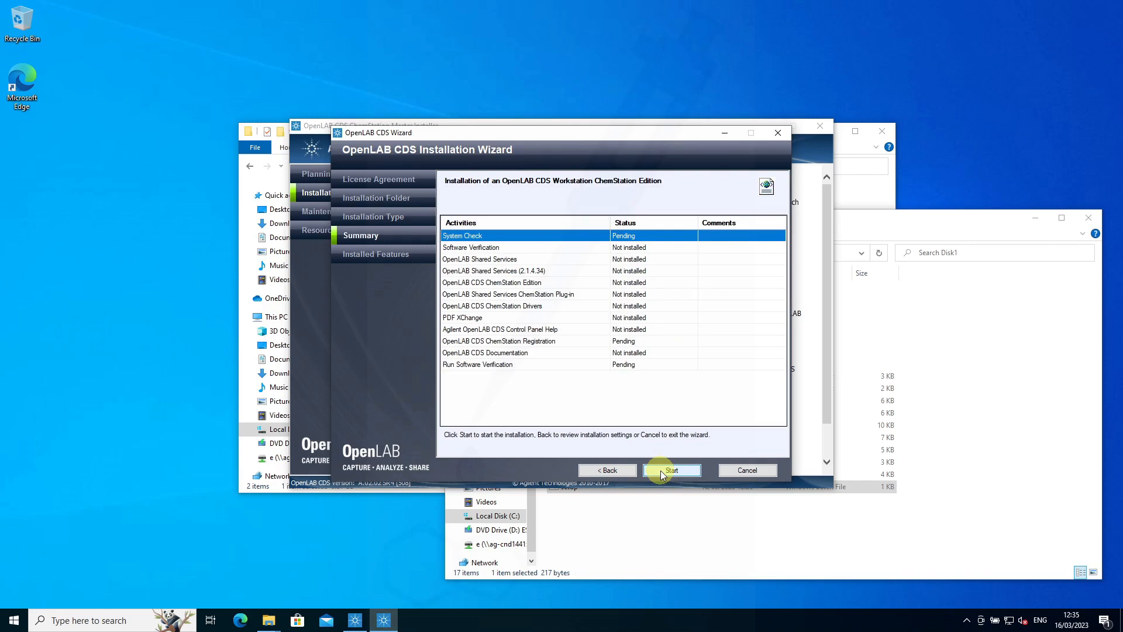
# Step: Start installing the listed components, proceeding without Adobe Reader
pyautogui.click(670, 469)
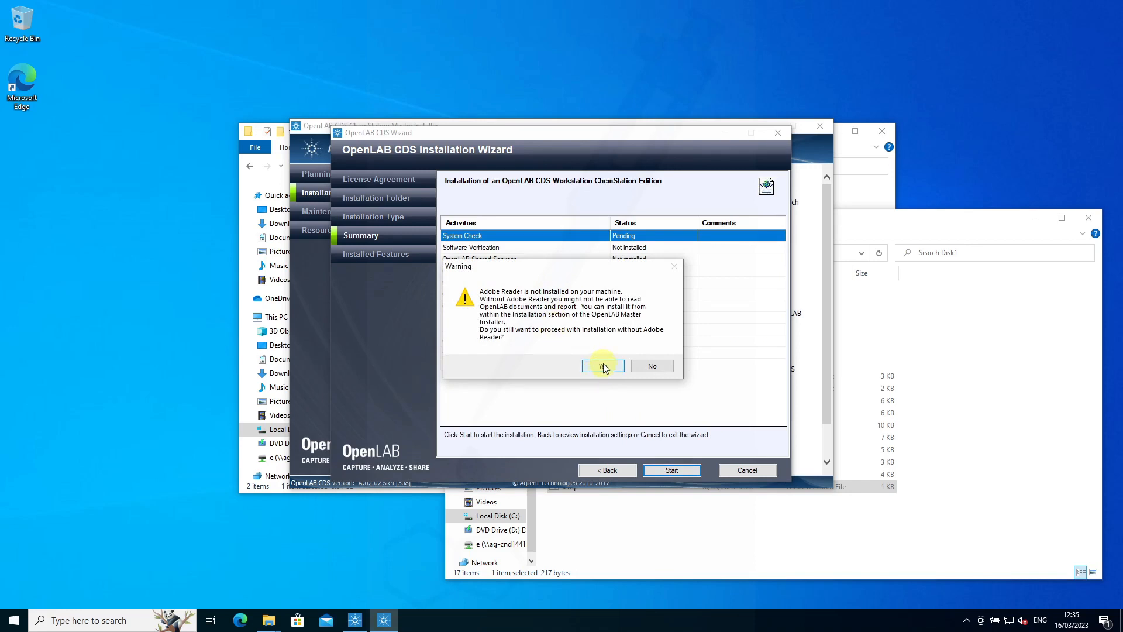
pyautogui.click(601, 366)
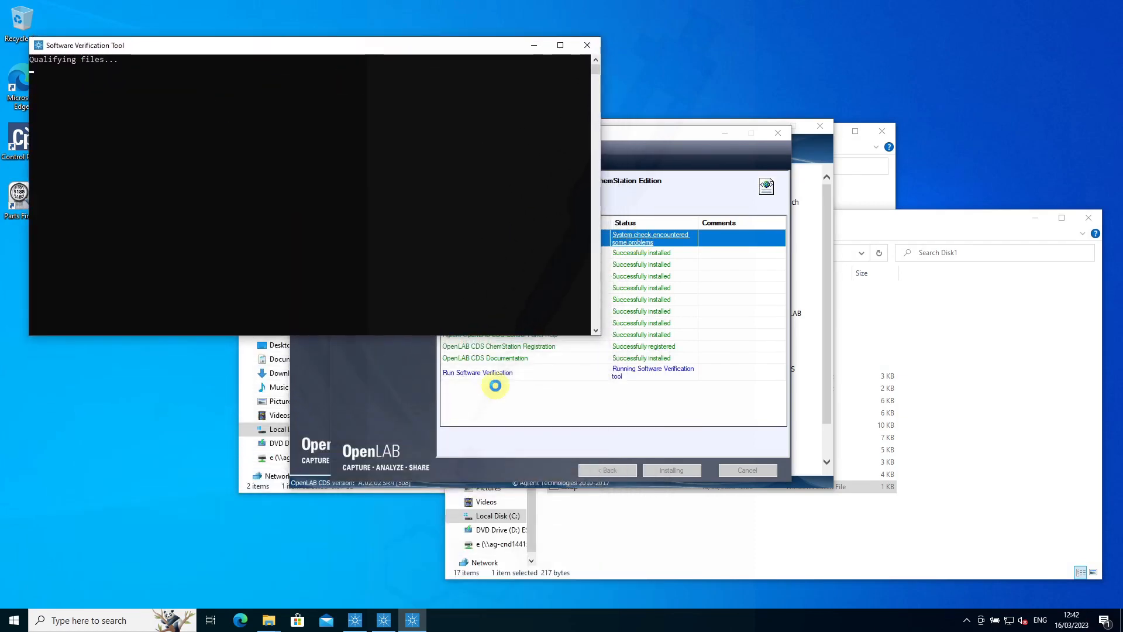
pyautogui.moveTo(341, 284)
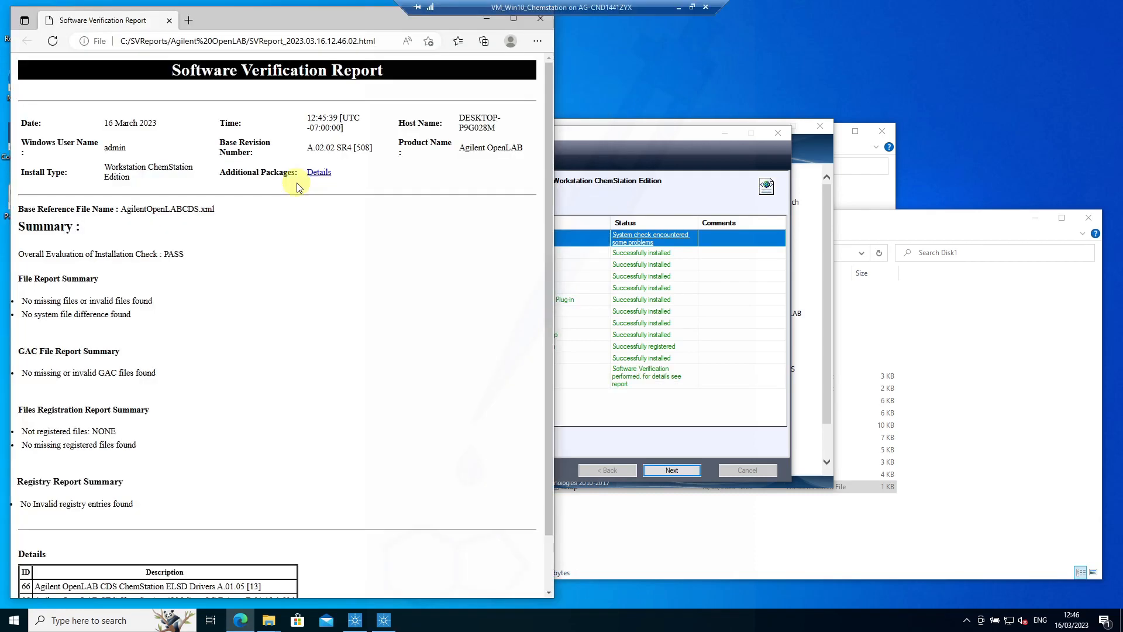
pyautogui.moveTo(208, 177)
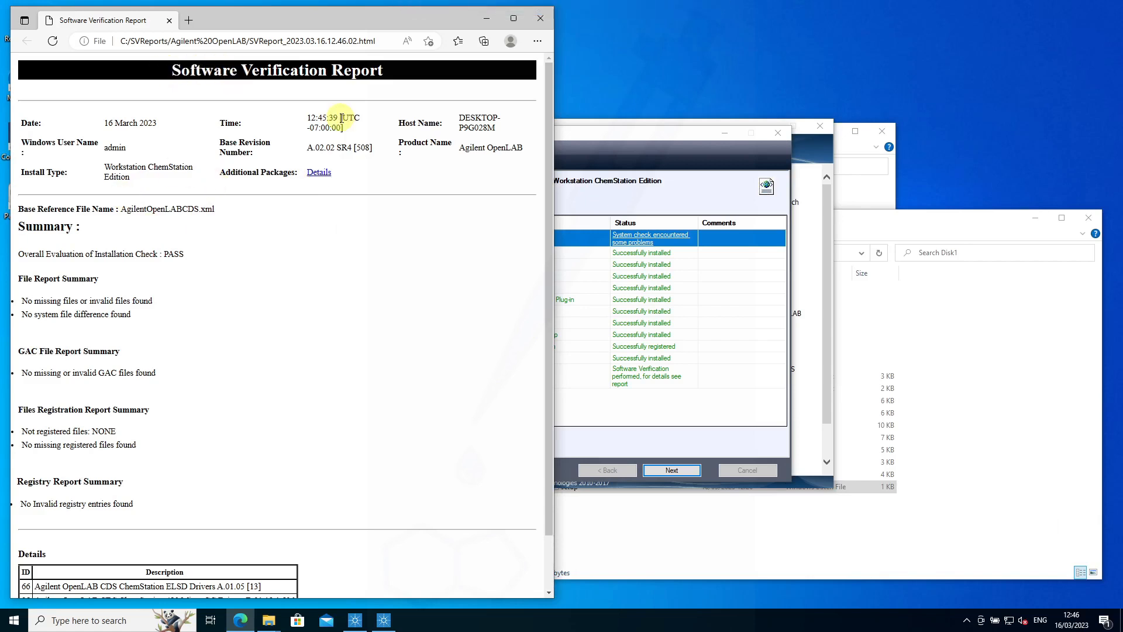
# Step: Highlight the overall PASS result and scroll through the verification report
pyautogui.doubleClick(171, 255)
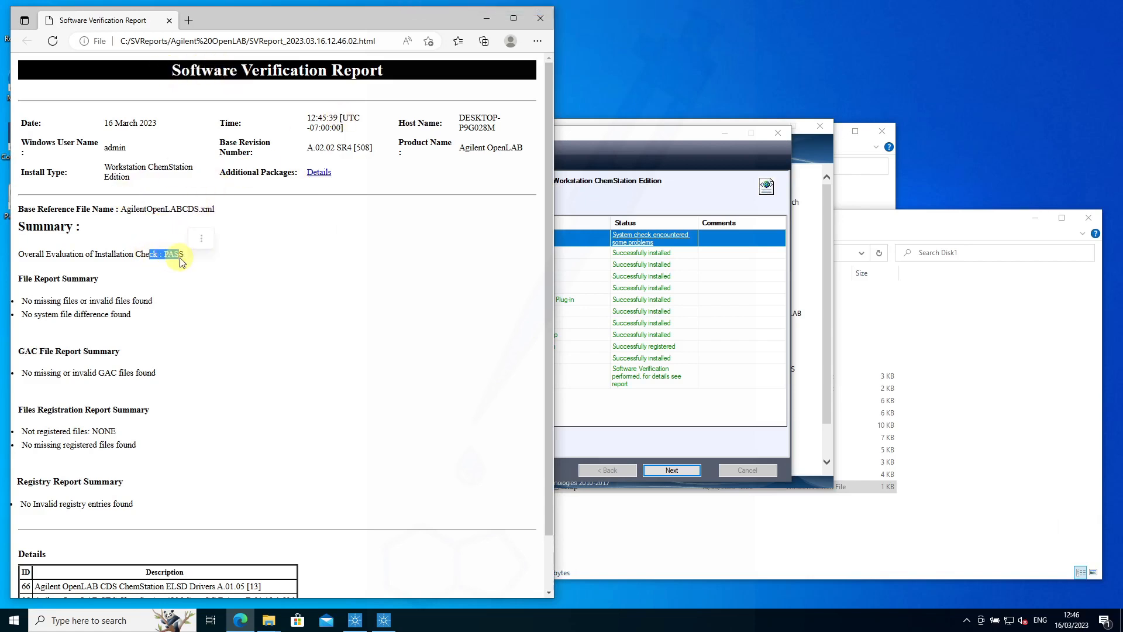
pyautogui.scroll(-3)
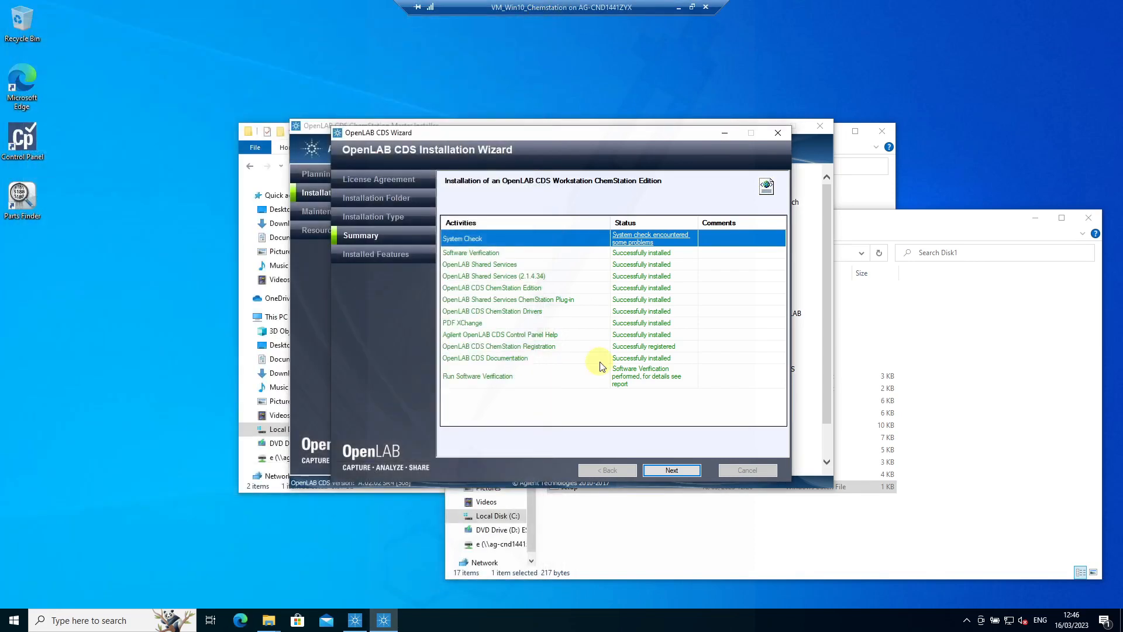
# Step: View the Installed Features list and finish the installation wizard
pyautogui.click(670, 470)
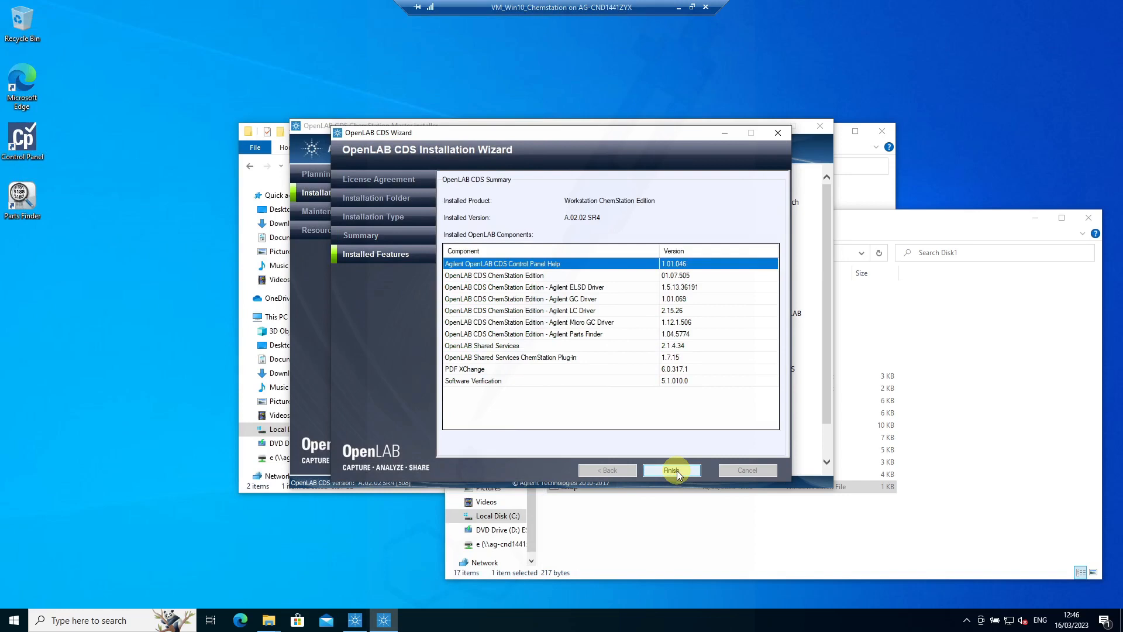
pyautogui.click(671, 470)
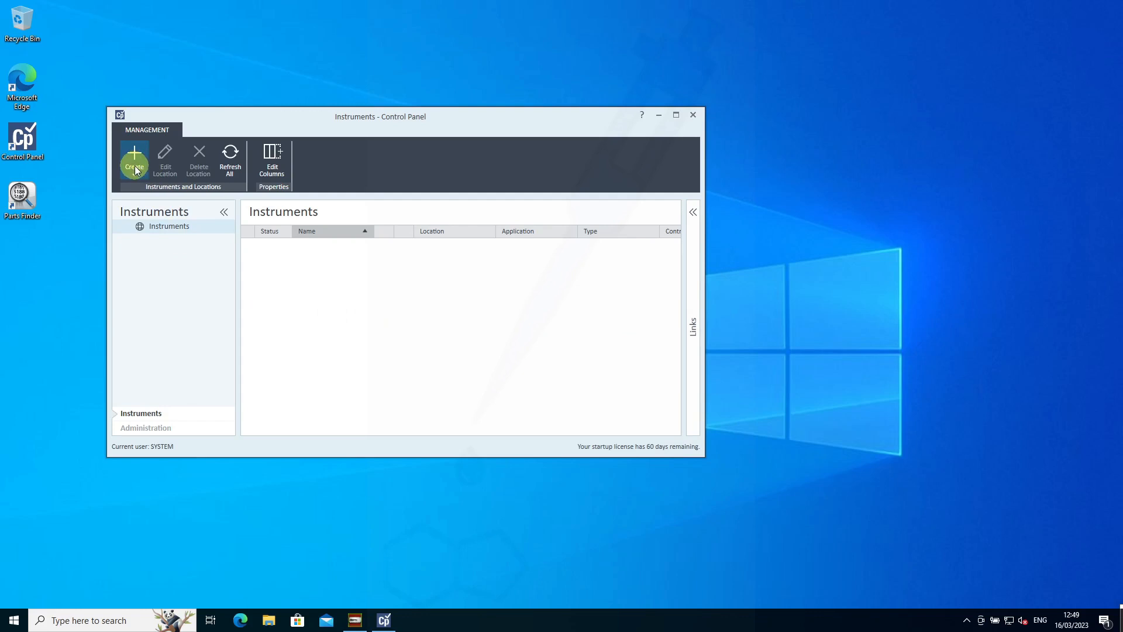
# Step: Create instrument LC1 with description LC and type Agilent LC System
pyautogui.click(134, 157)
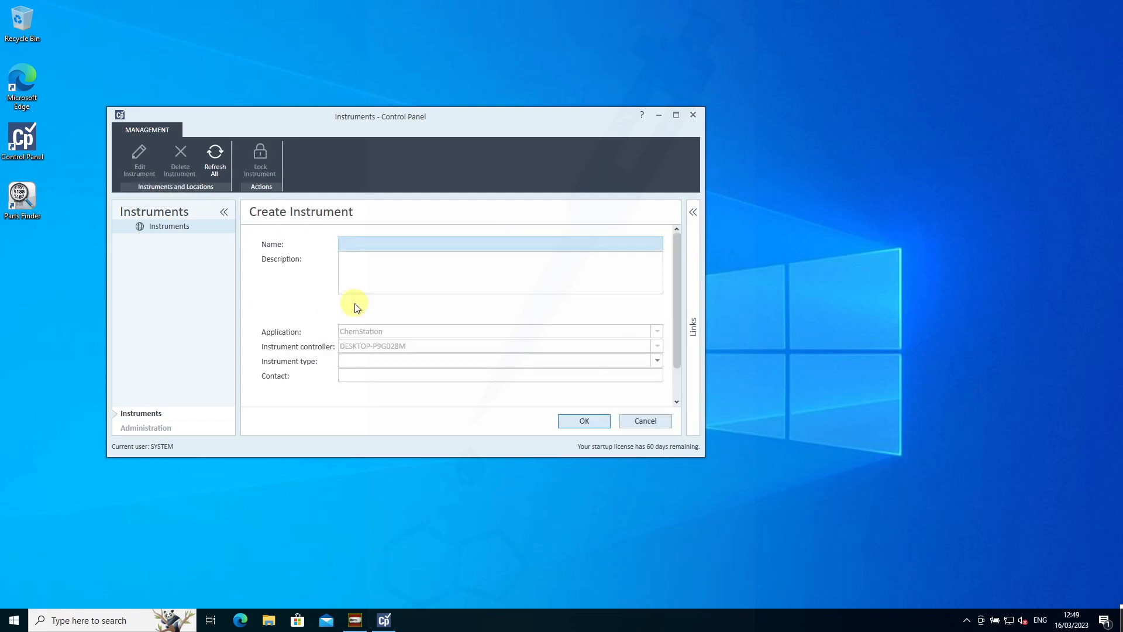
pyautogui.write('LC1')
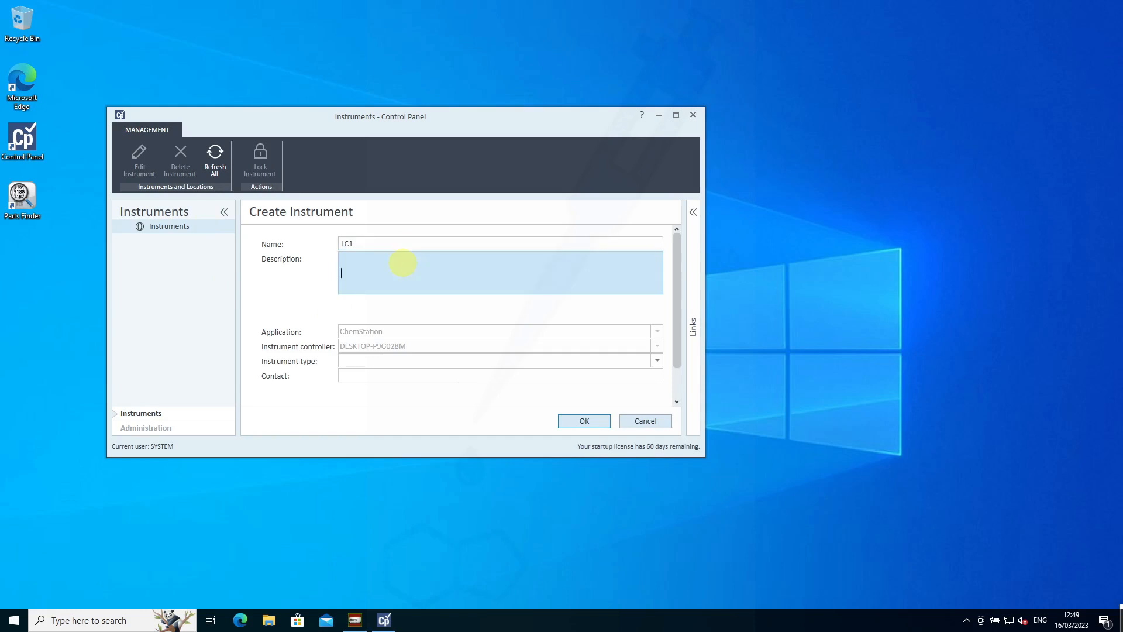
pyautogui.write('LC')
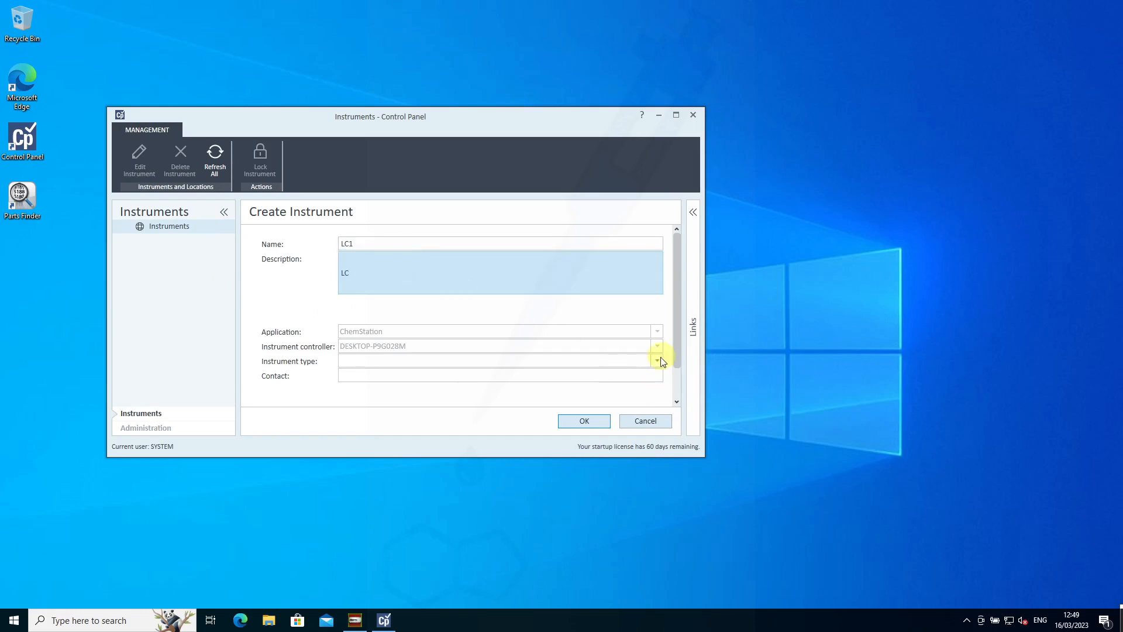
pyautogui.click(654, 361)
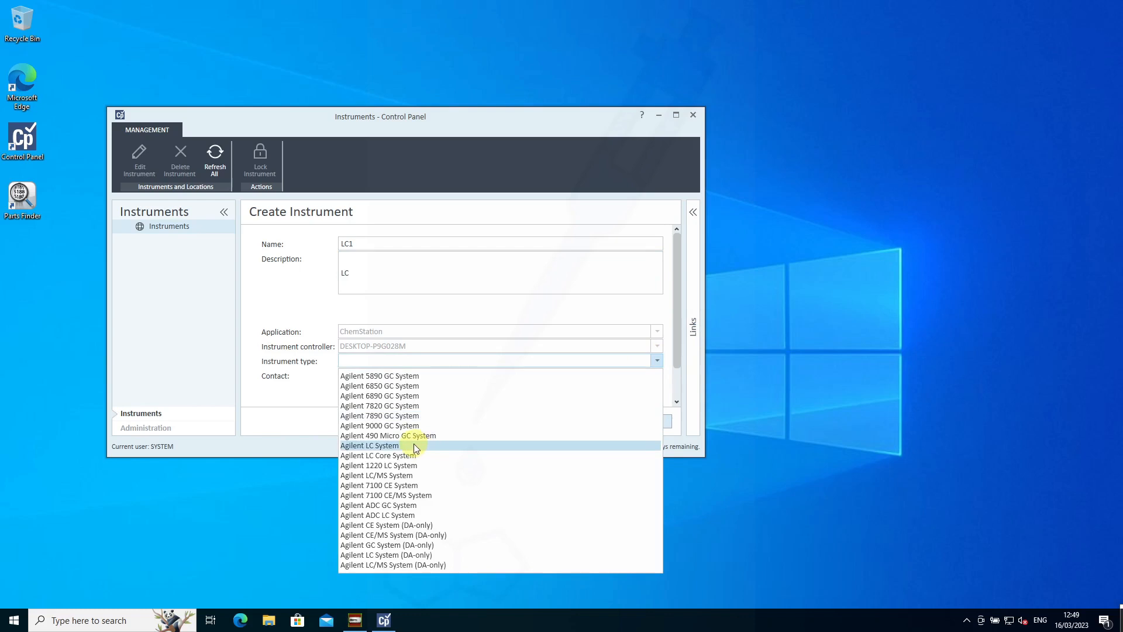
pyautogui.click(371, 444)
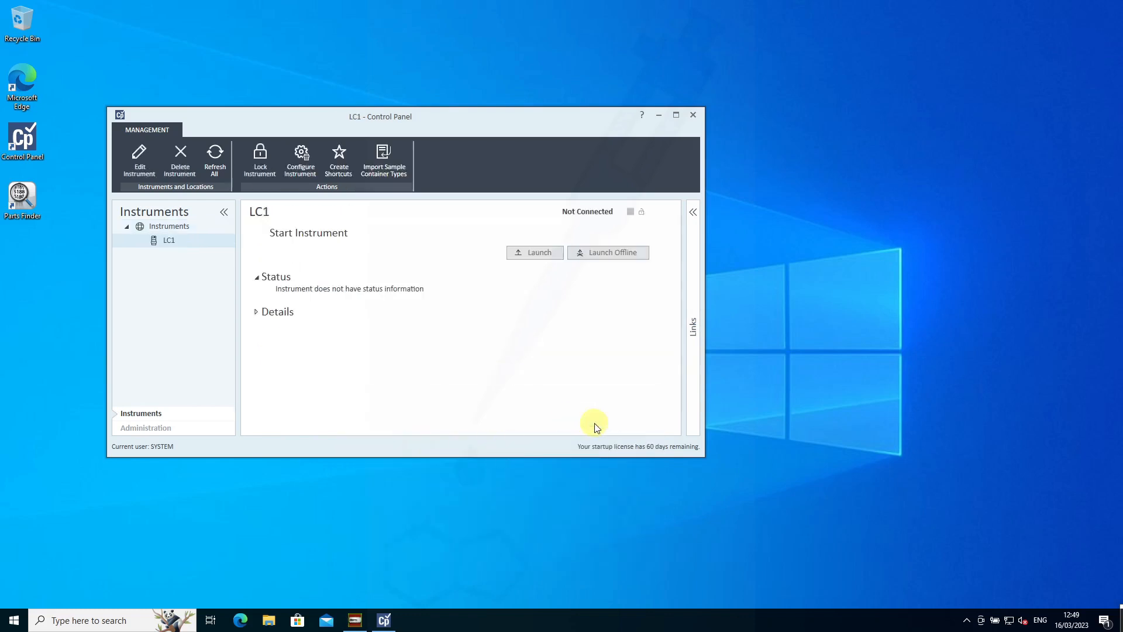
pyautogui.click(300, 157)
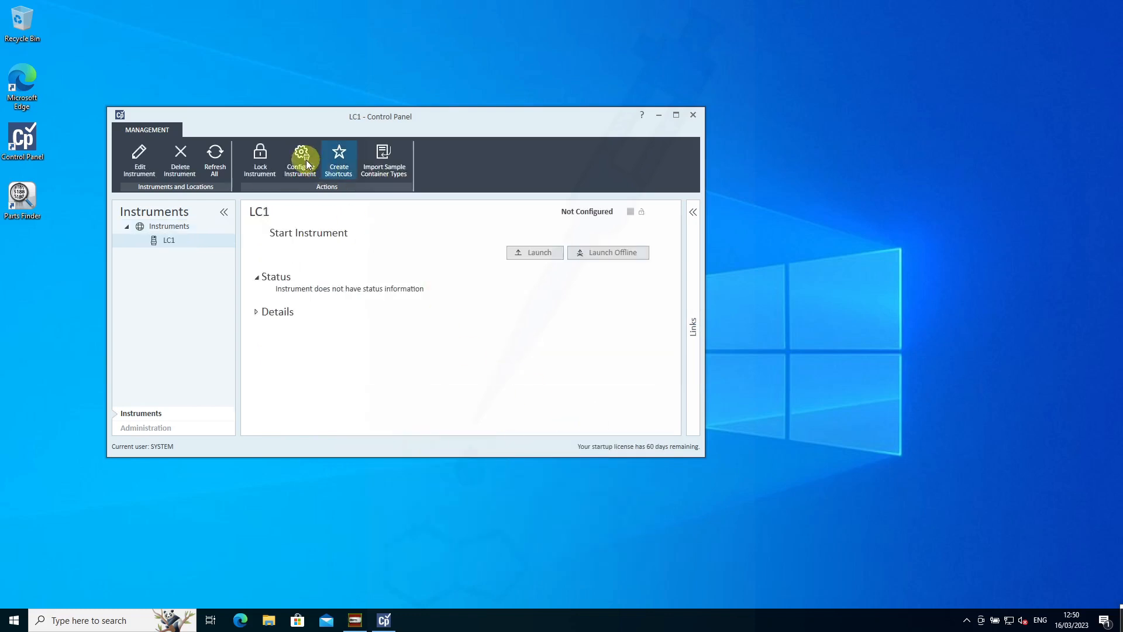
pyautogui.moveTo(463, 316)
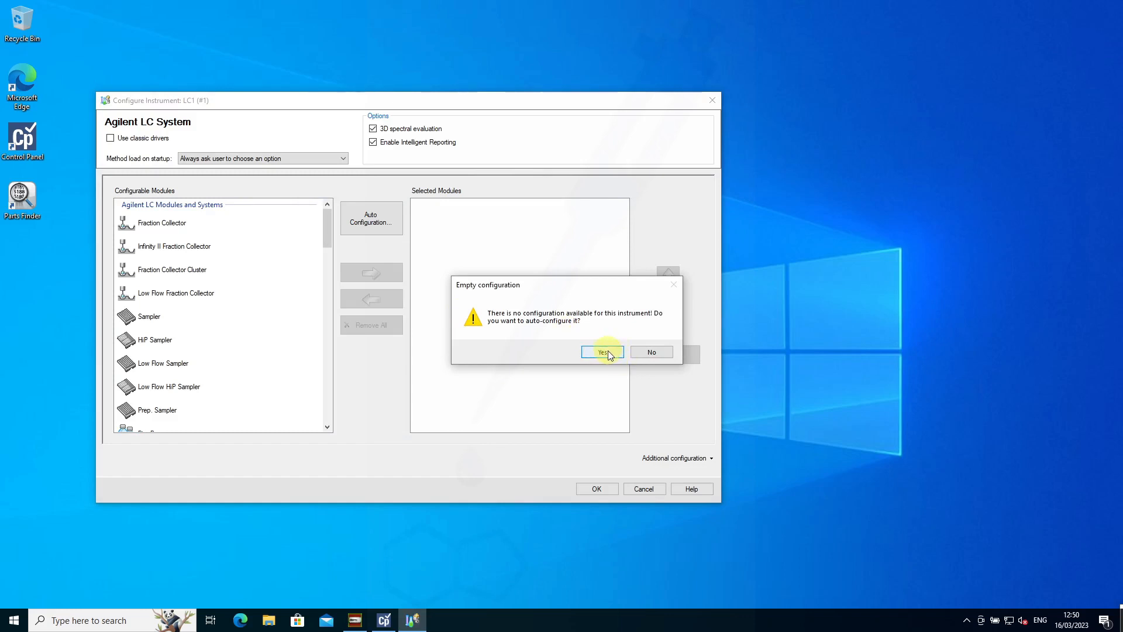
# Step: Auto-configure LC1 from hostname localhost and open the detected LC System module's settings
pyautogui.click(602, 352)
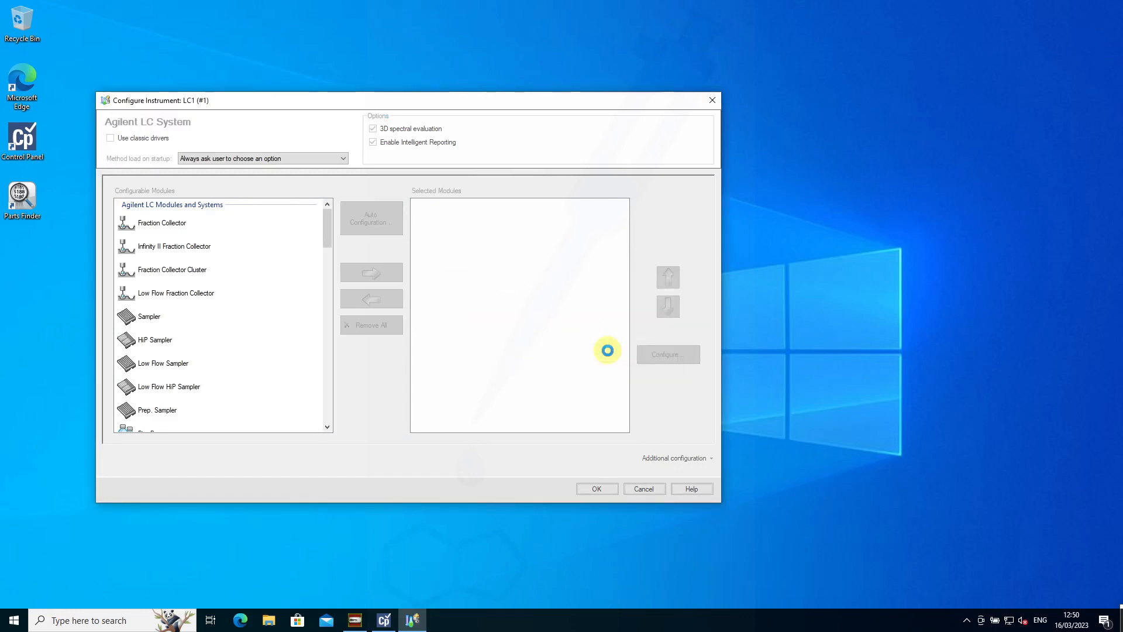
pyautogui.click(371, 217)
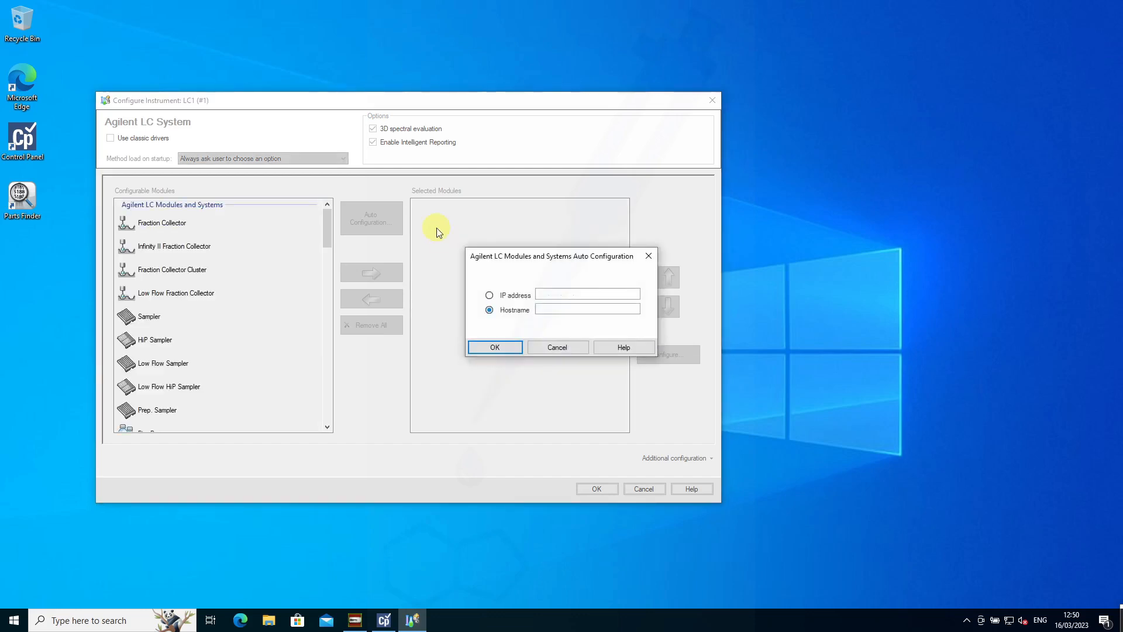
pyautogui.click(586, 309)
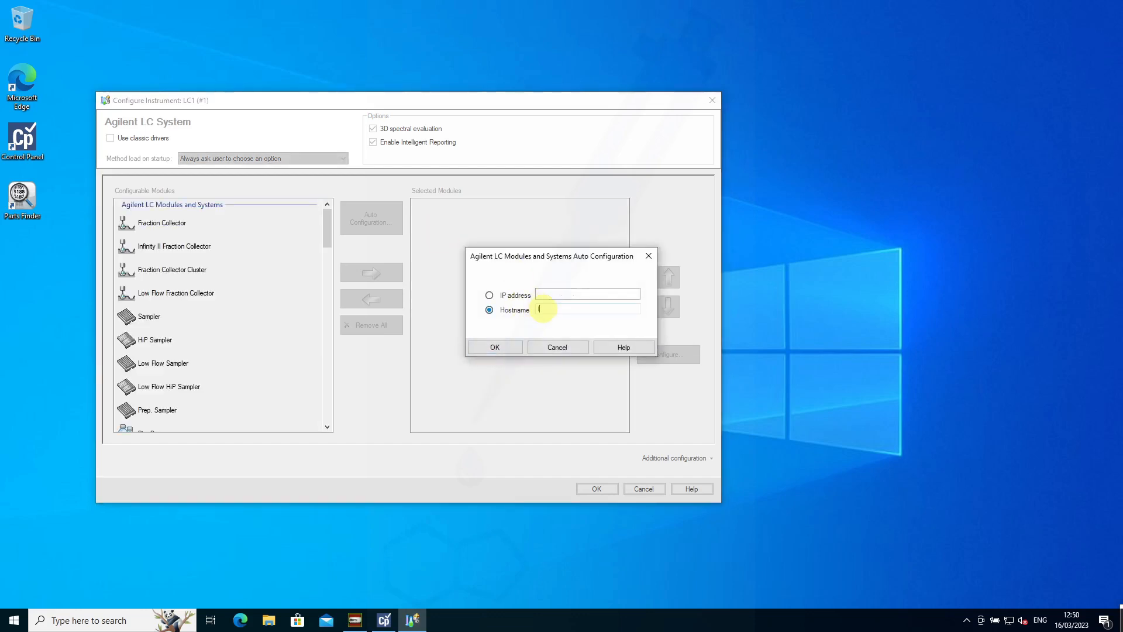
pyautogui.write('localhost')
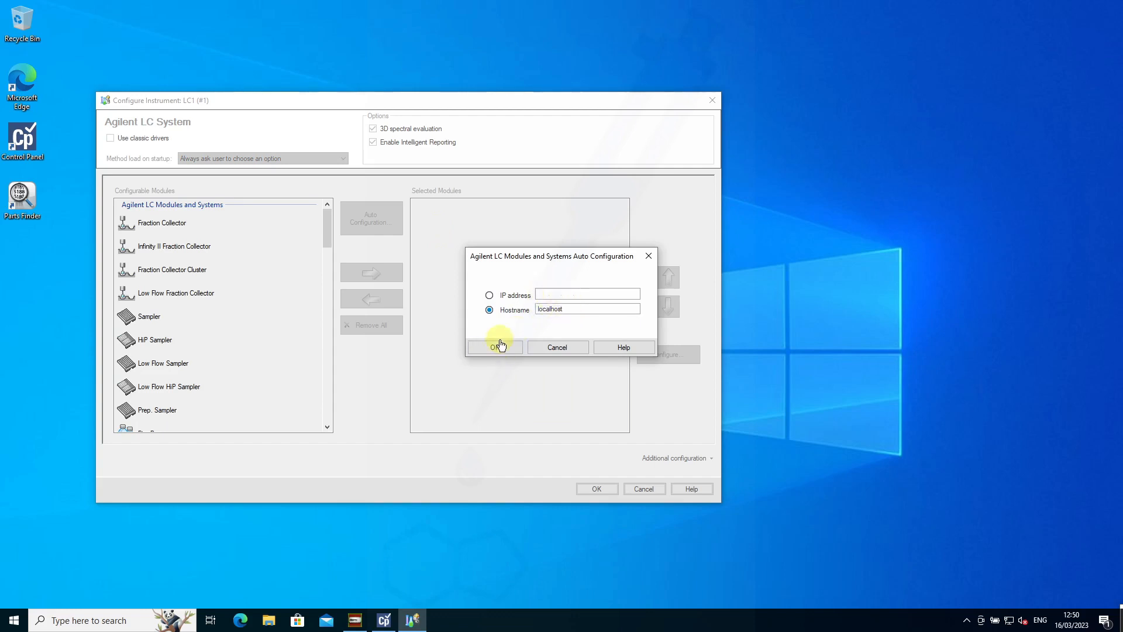
pyautogui.click(494, 347)
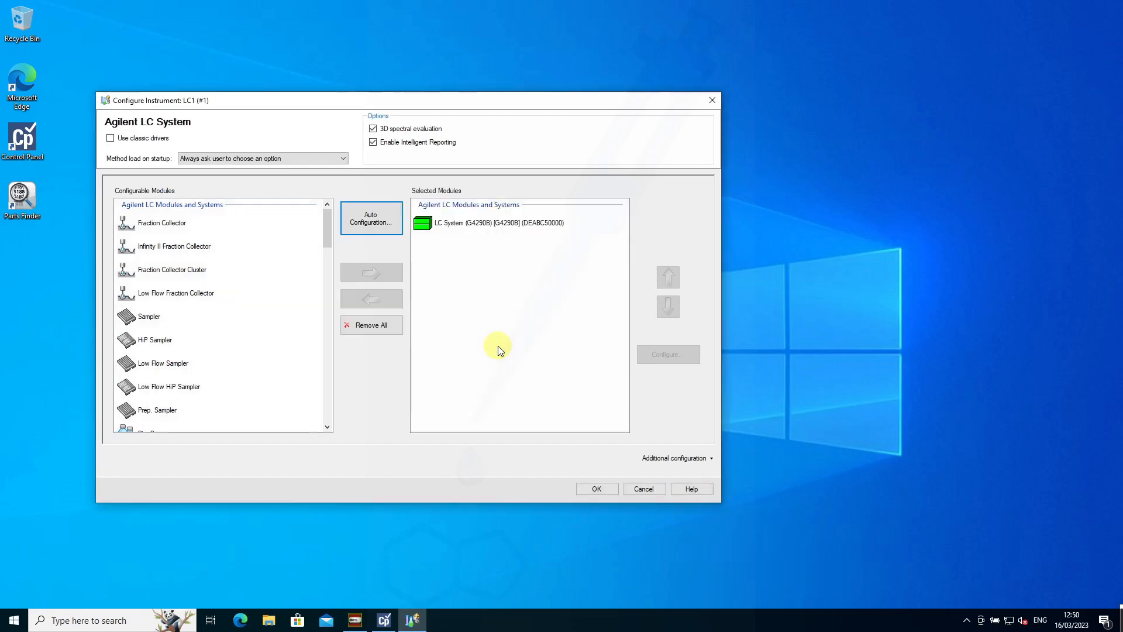
pyautogui.click(494, 223)
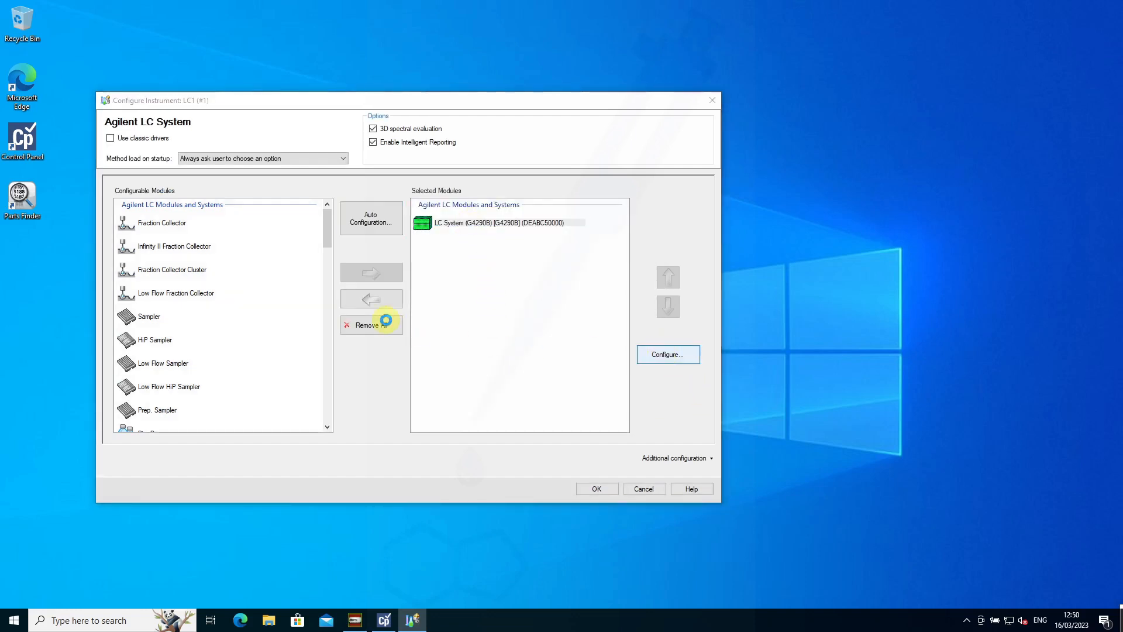
pyautogui.click(667, 354)
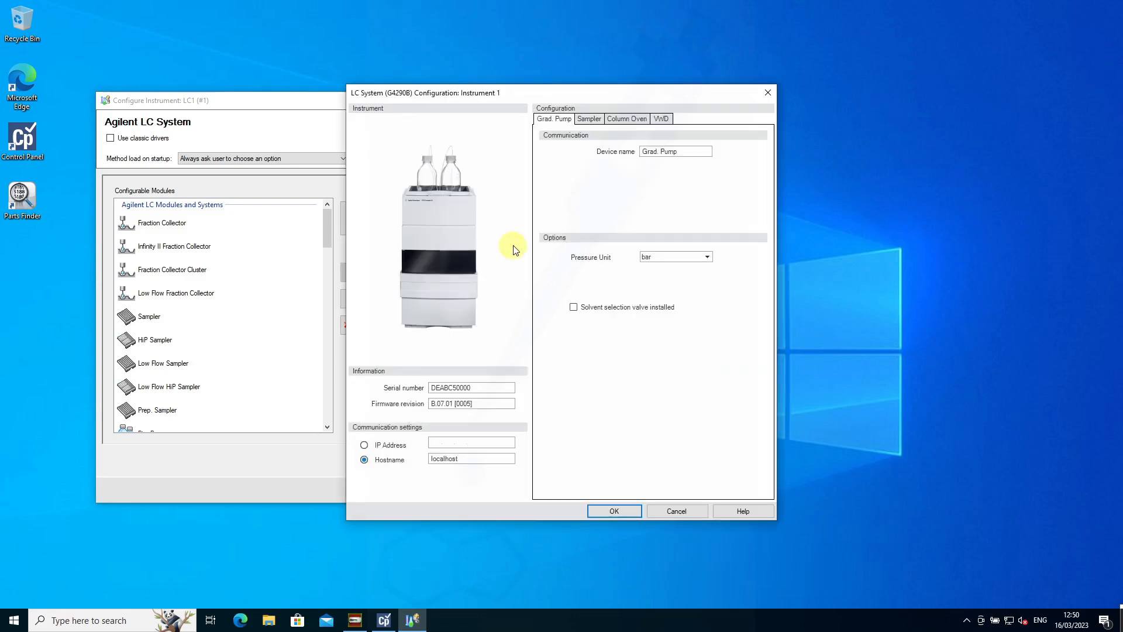
pyautogui.click(589, 118)
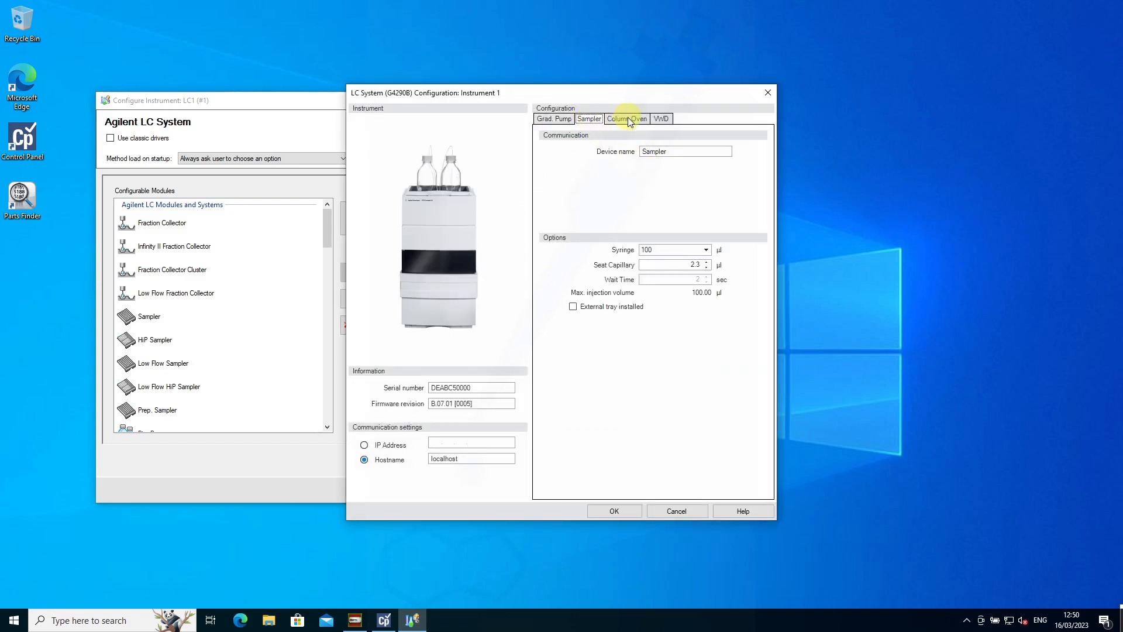
pyautogui.click(626, 118)
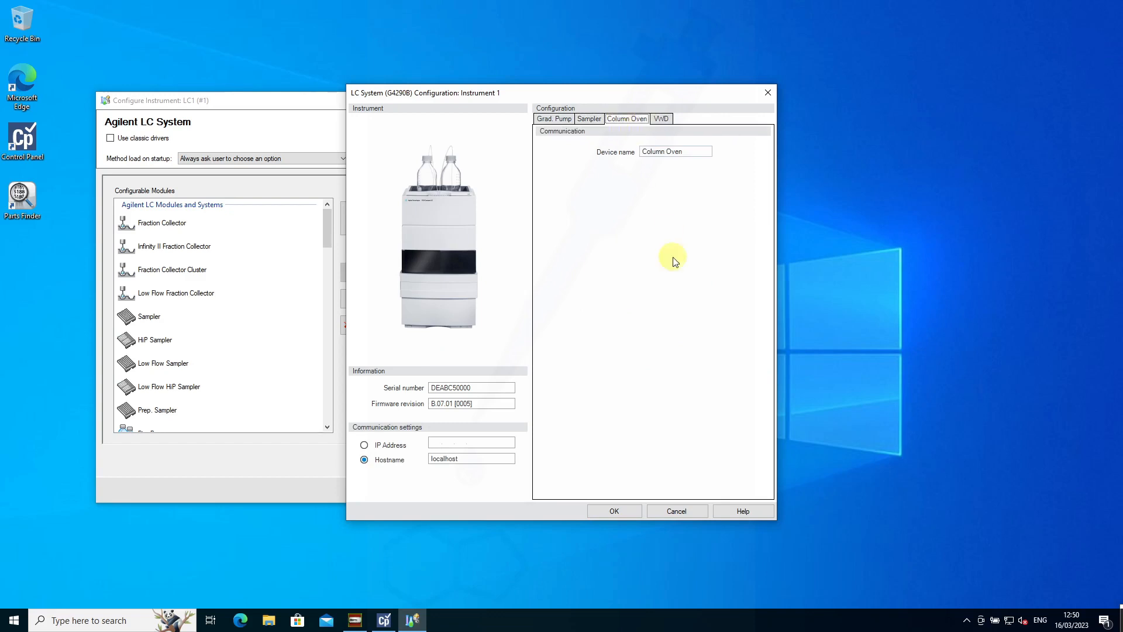
pyautogui.click(588, 118)
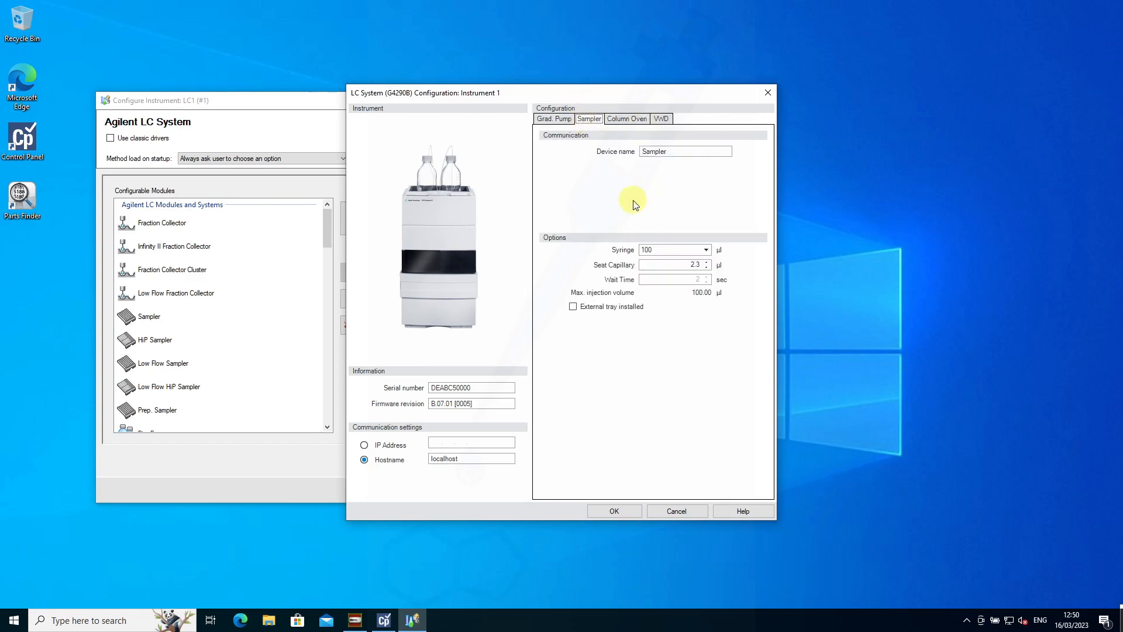
pyautogui.click(706, 249)
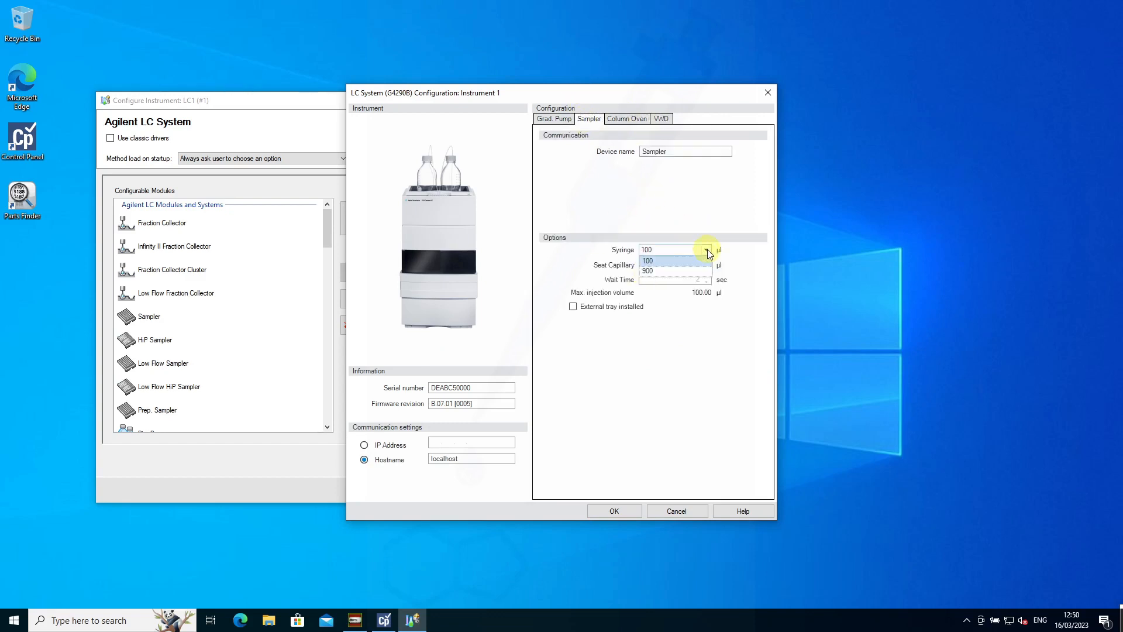
pyautogui.click(647, 259)
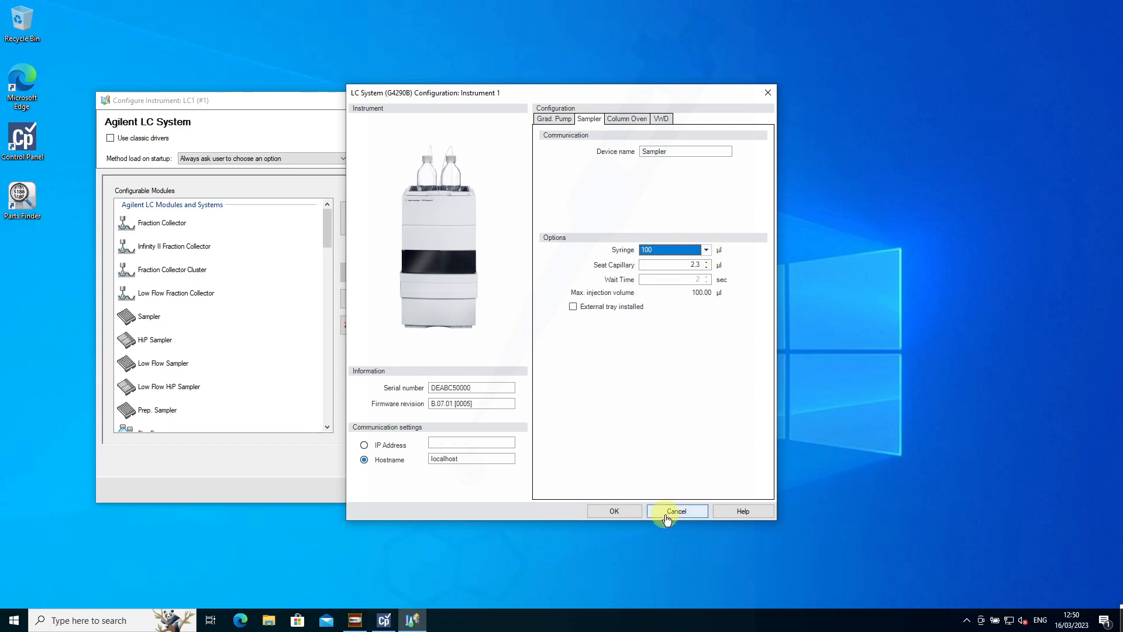
pyautogui.click(676, 510)
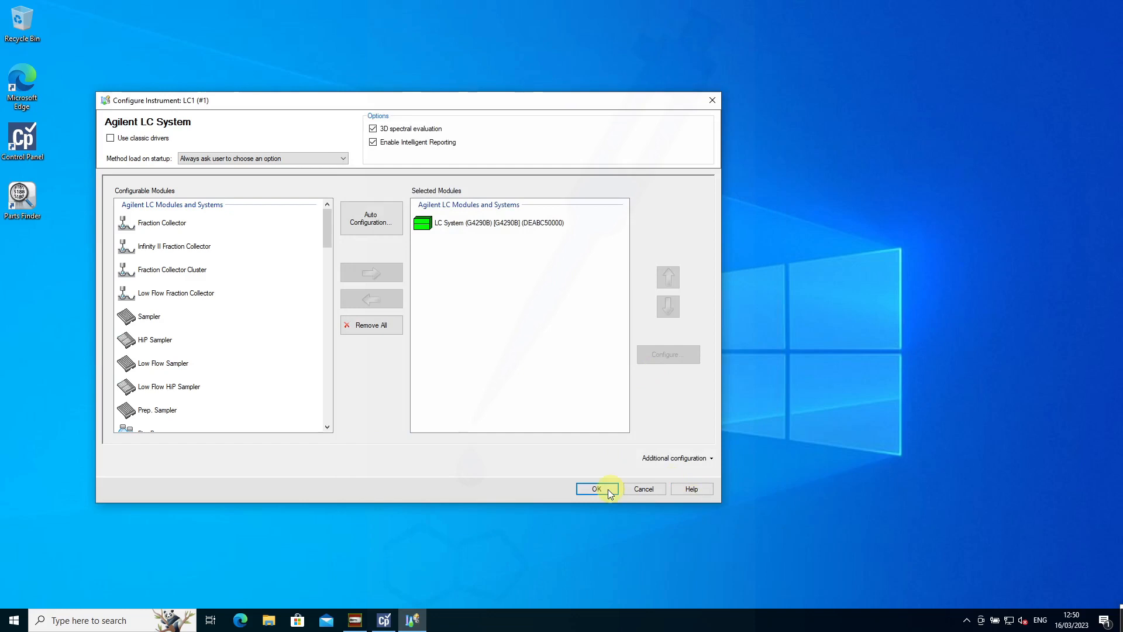
# Step: Save LC1's configuration and launch the instrument online in ChemStation
pyautogui.click(597, 488)
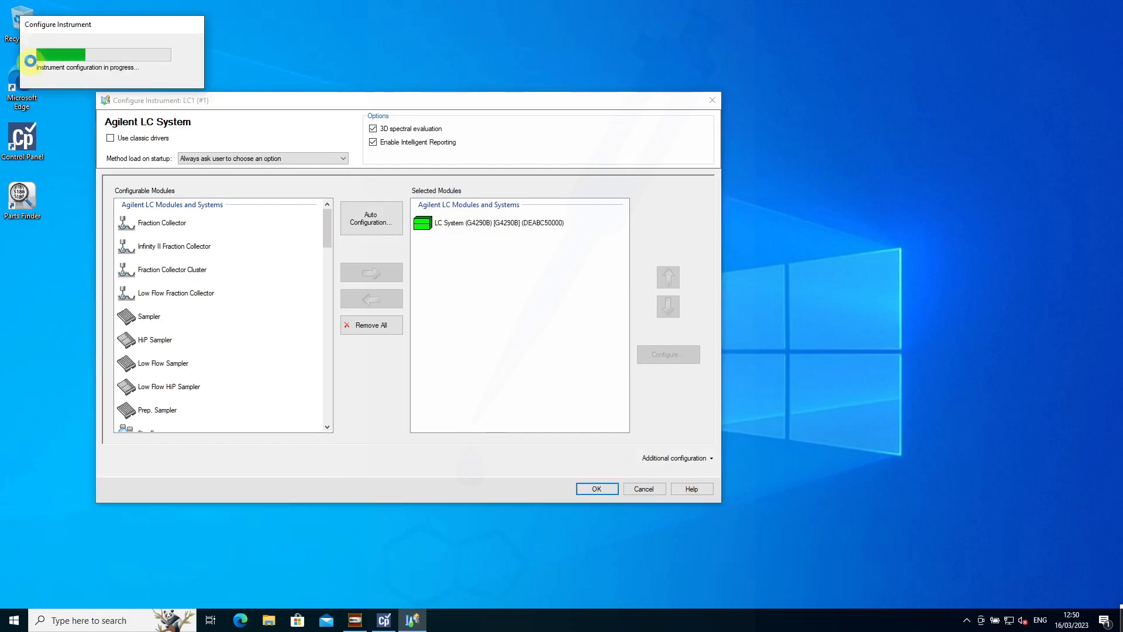
pyautogui.moveTo(309, 253)
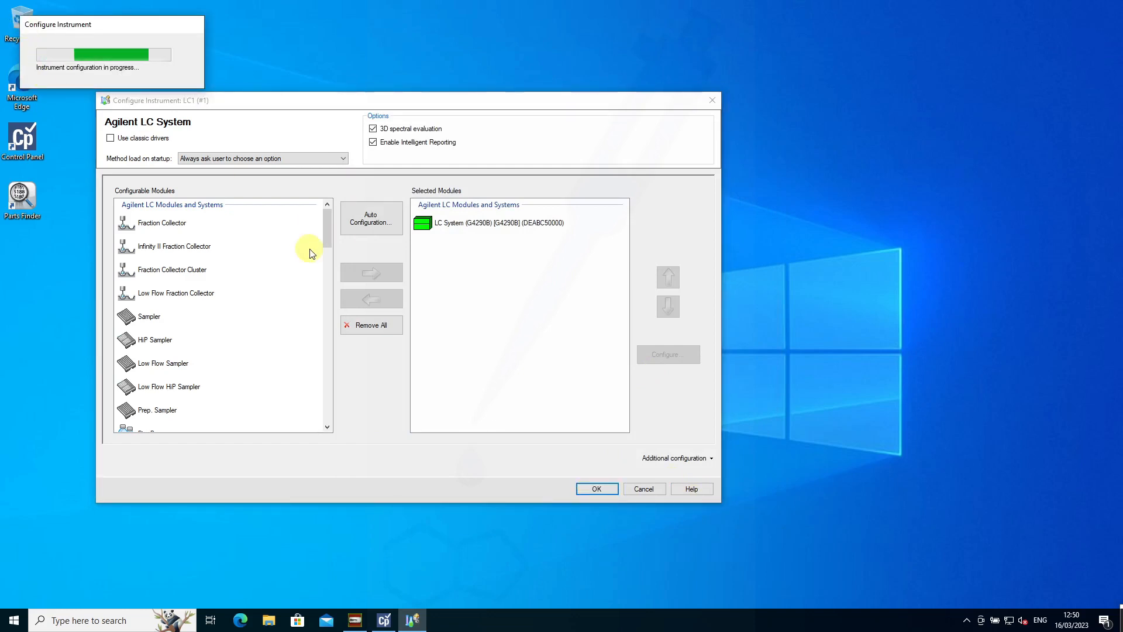
pyautogui.click(596, 488)
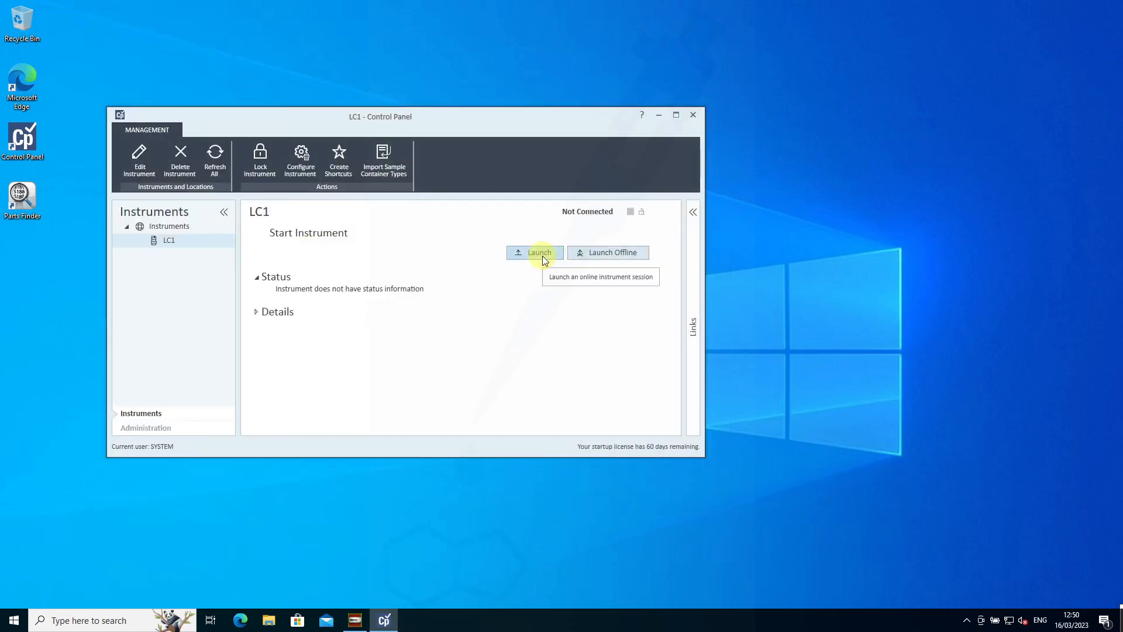
pyautogui.moveTo(692, 449)
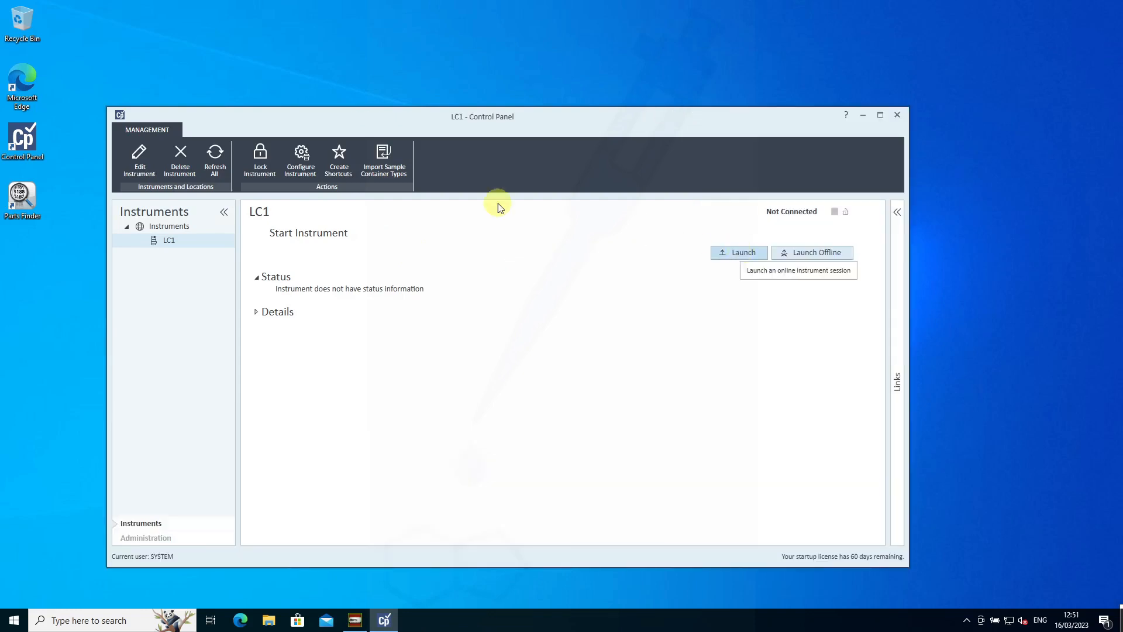
pyautogui.click(338, 158)
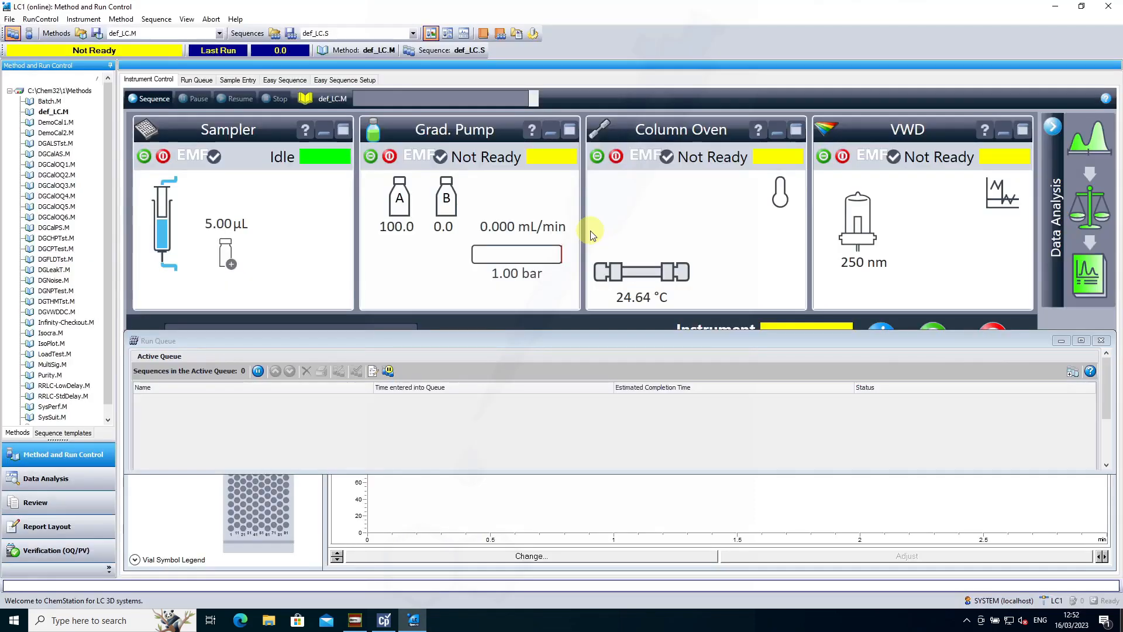
pyautogui.moveTo(653, 412)
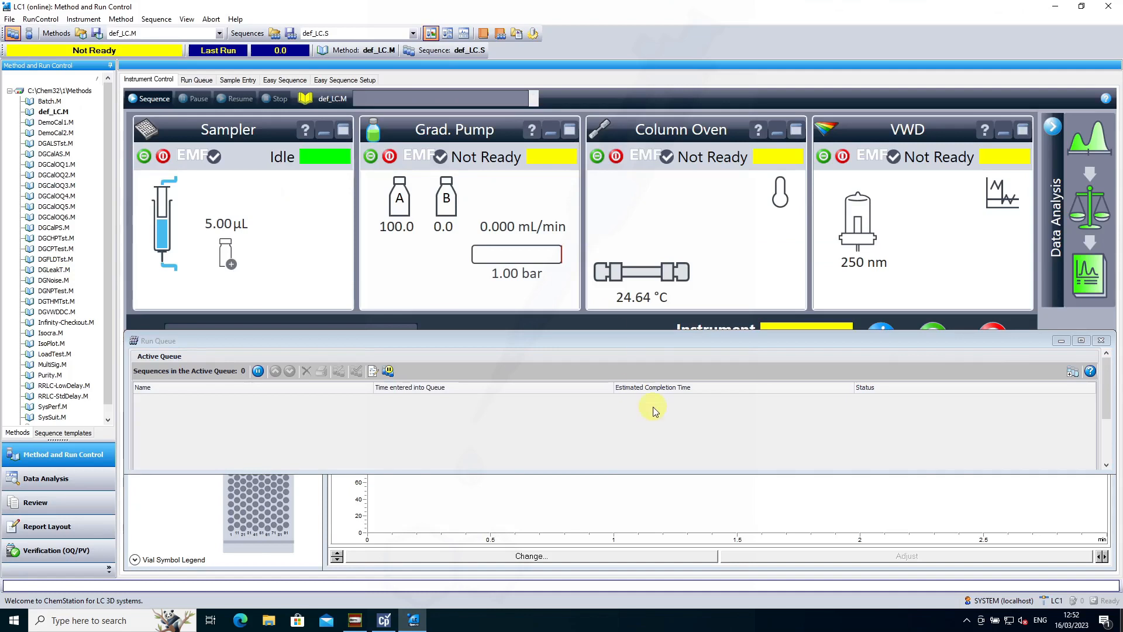
pyautogui.moveTo(287, 177)
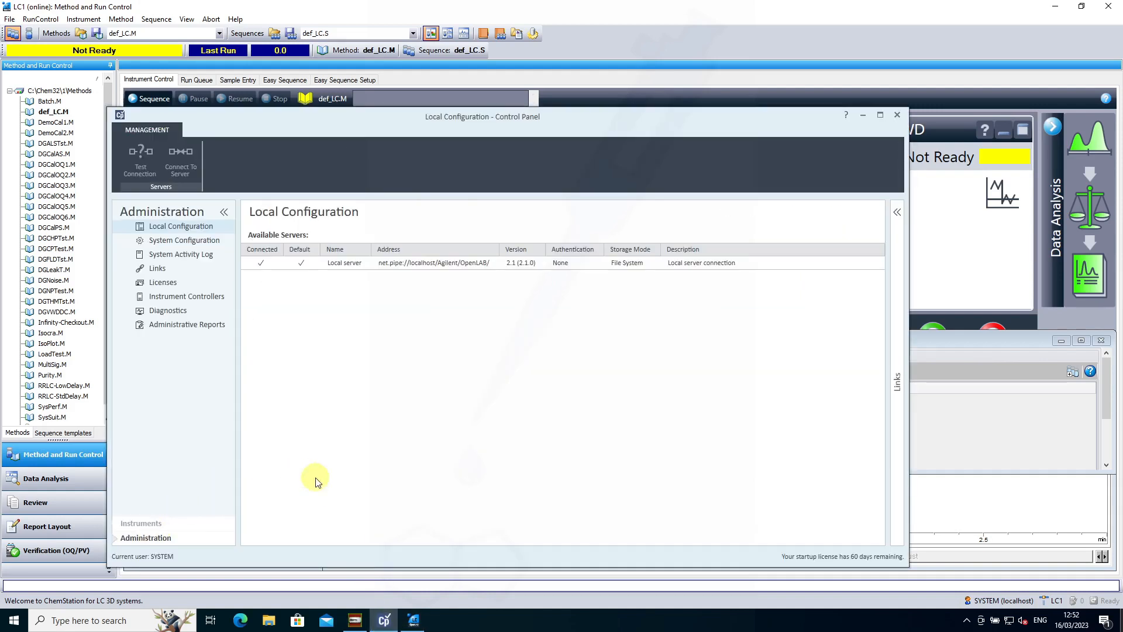
# Step: Show the Licenses page with the localhost license server and 60-day startup license
pyautogui.click(163, 281)
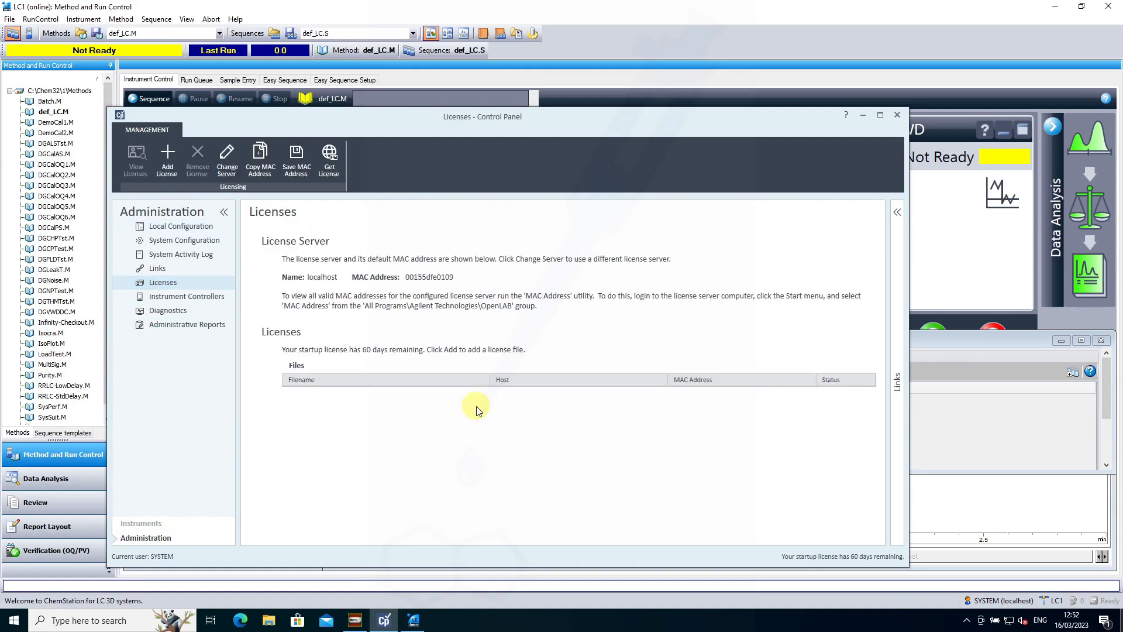
pyautogui.moveTo(462, 341)
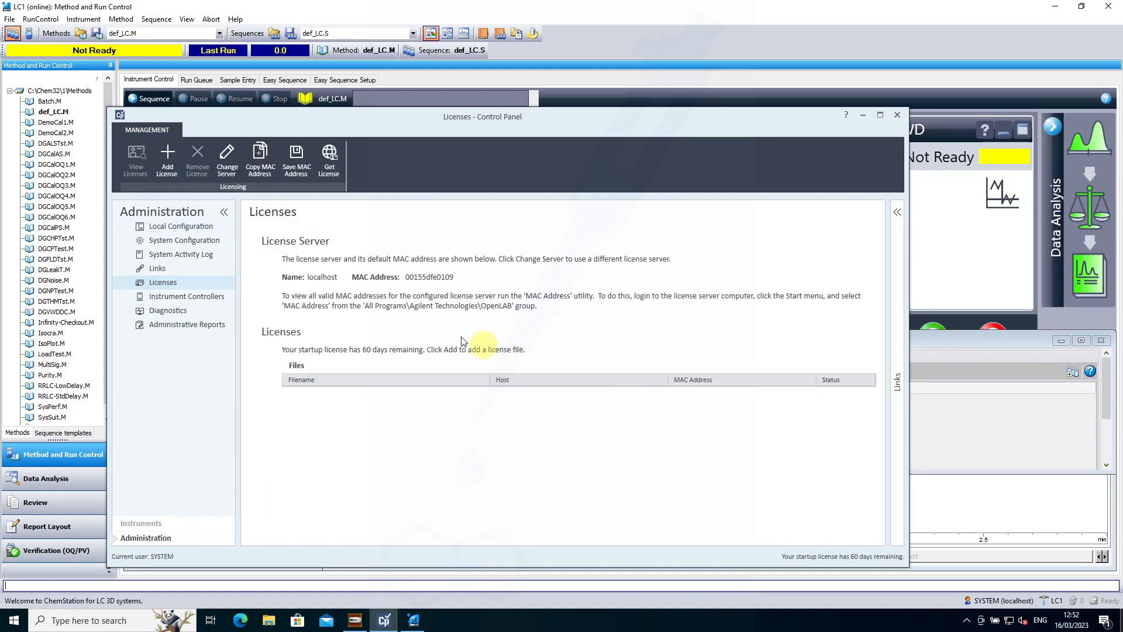
pyautogui.moveTo(166, 157)
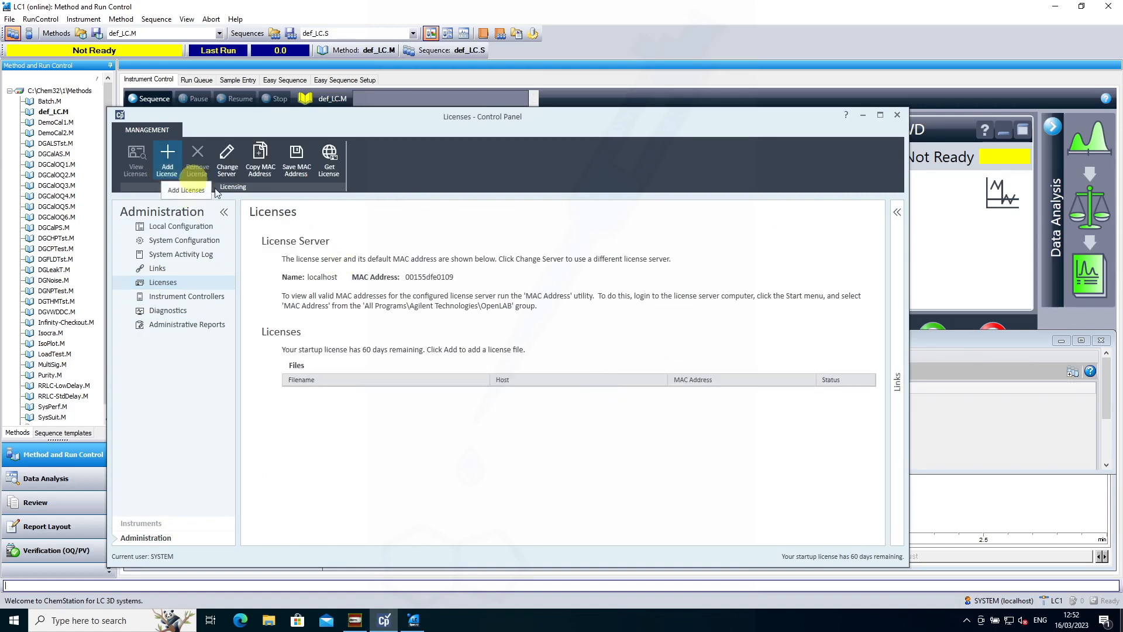
pyautogui.moveTo(542, 323)
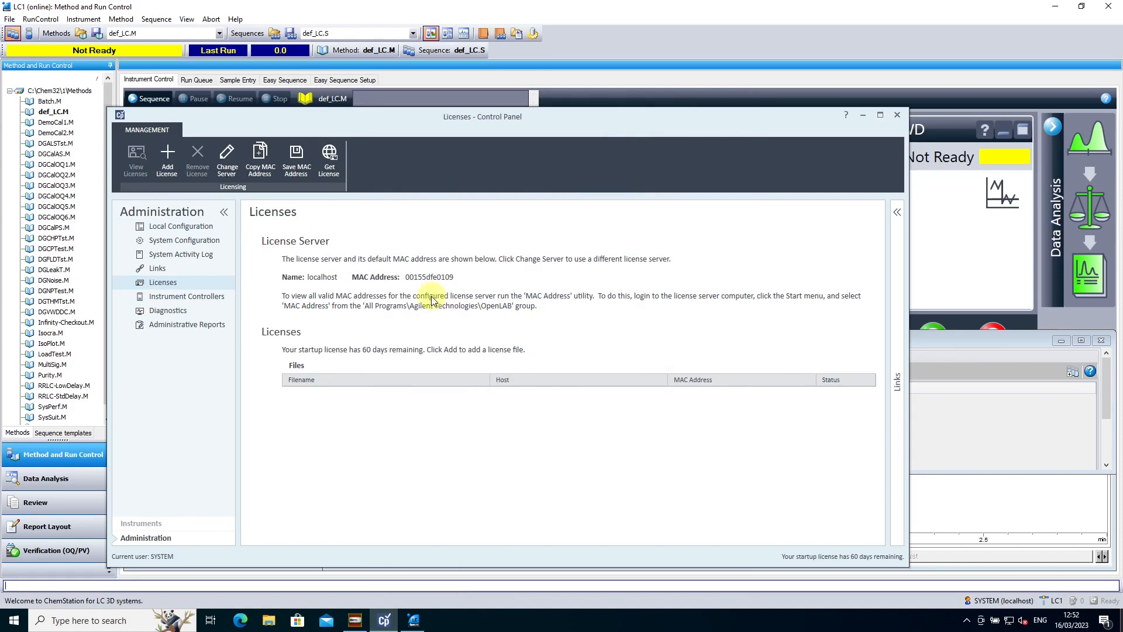
pyautogui.moveTo(453, 310)
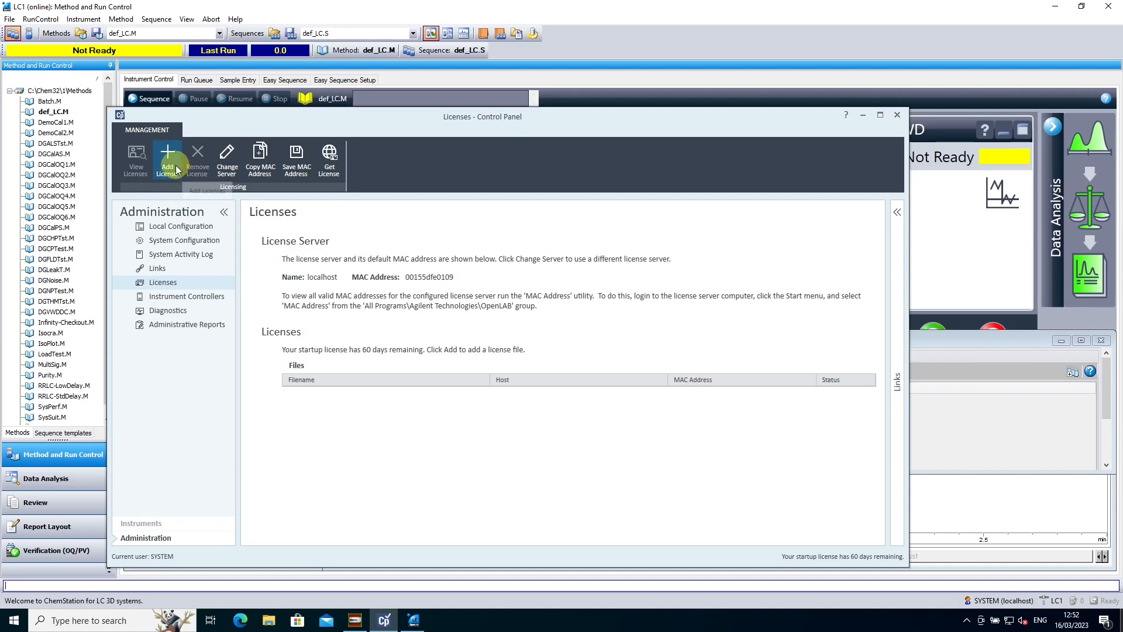
pyautogui.click(167, 159)
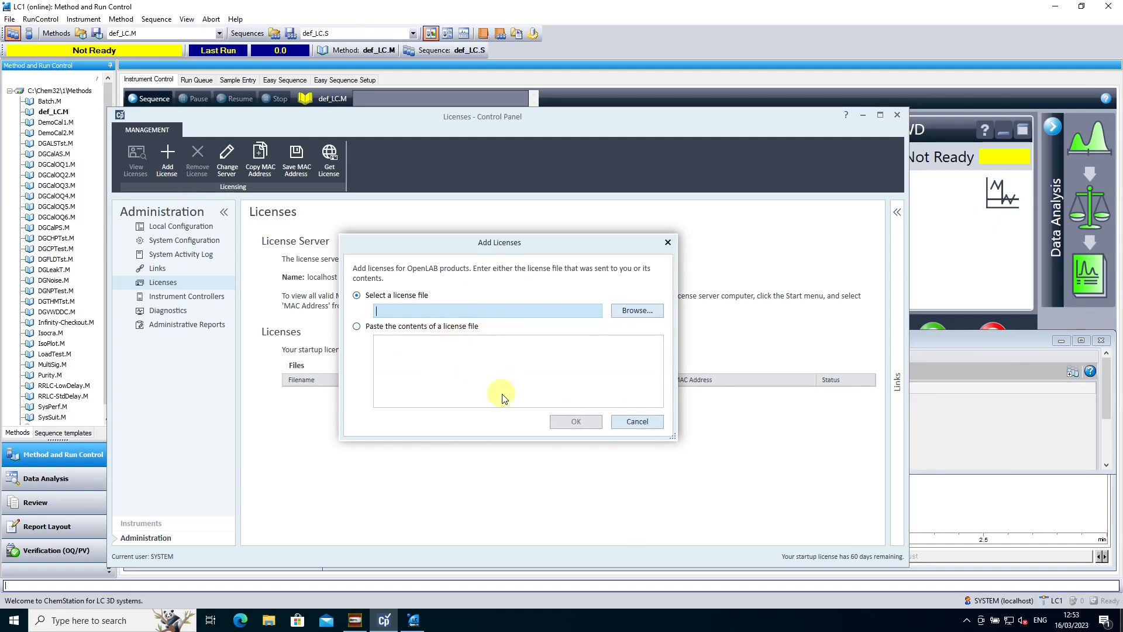
pyautogui.click(636, 421)
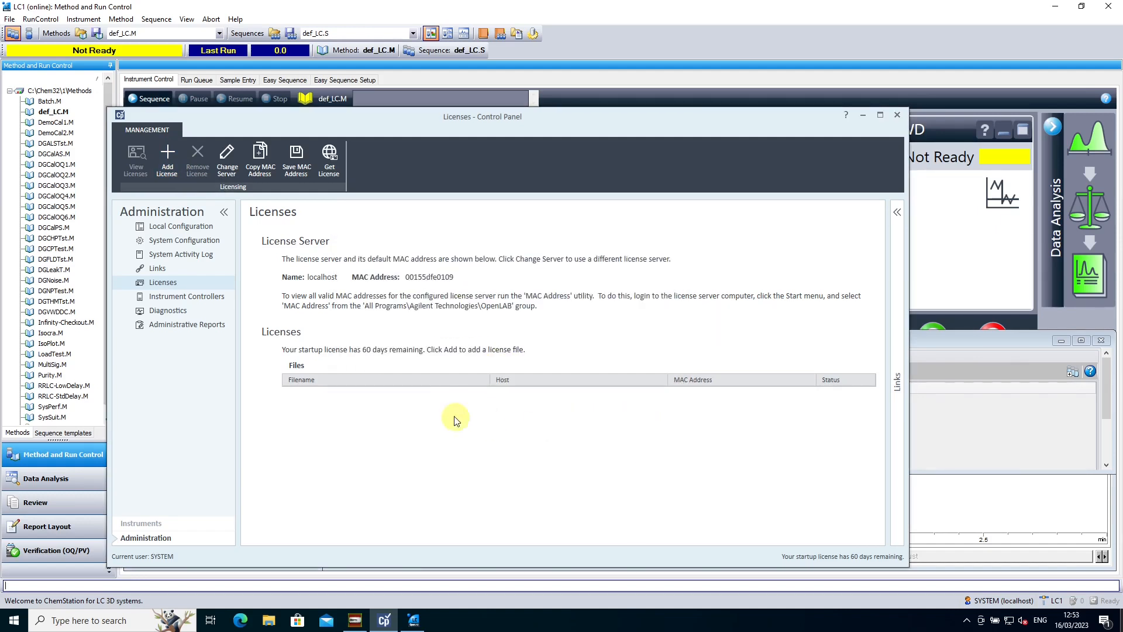
pyautogui.moveTo(529, 411)
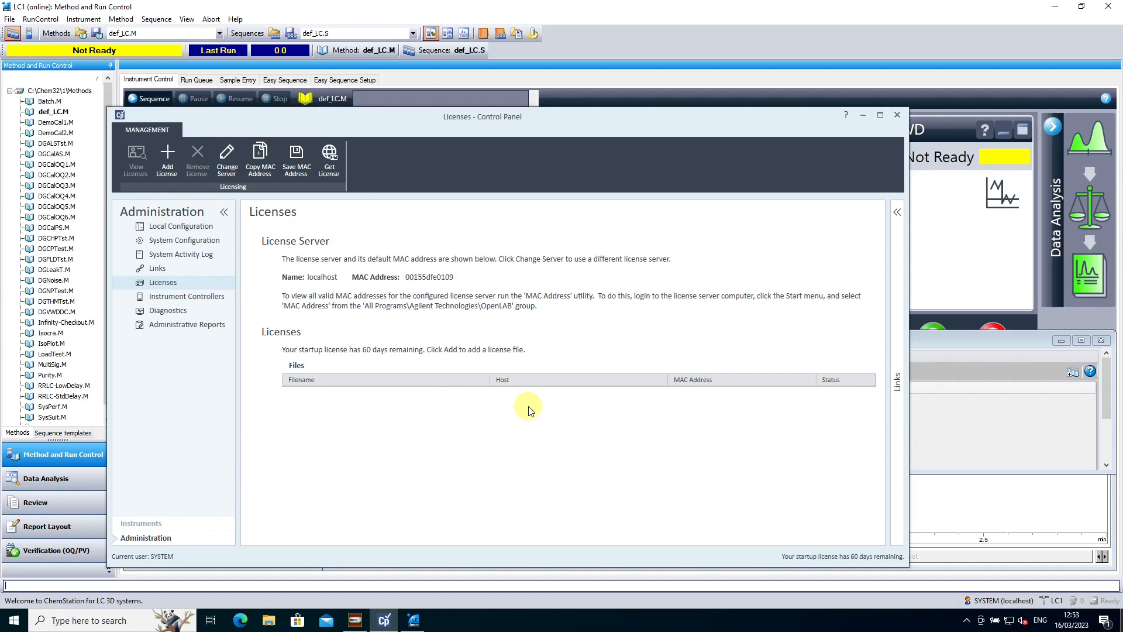